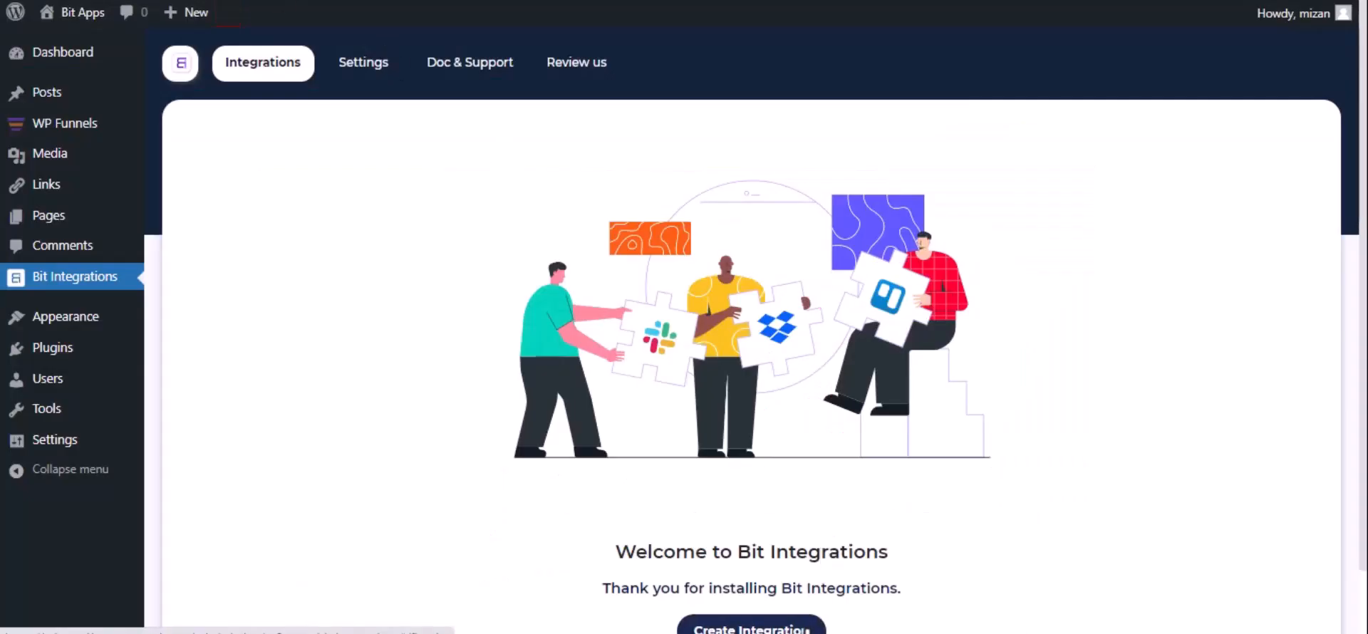
- Create a new integration with WPFunnels (searched as 'wp') as its trigger
left_click(749, 627)
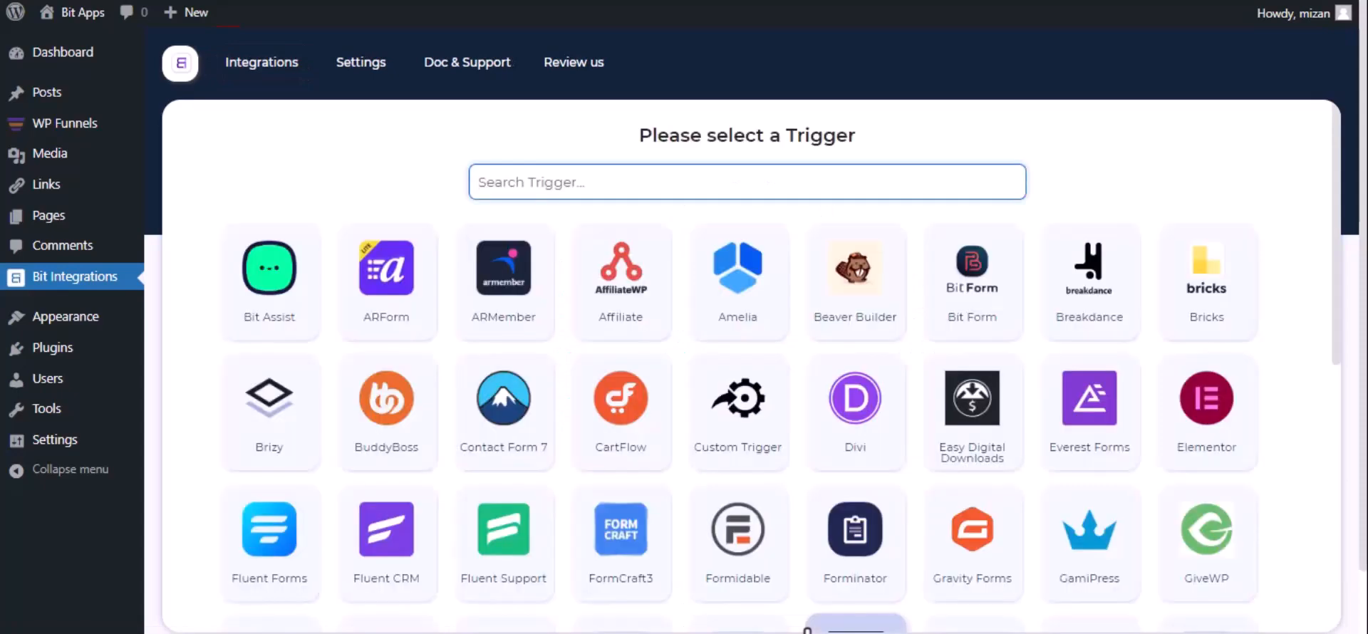
type("wp")
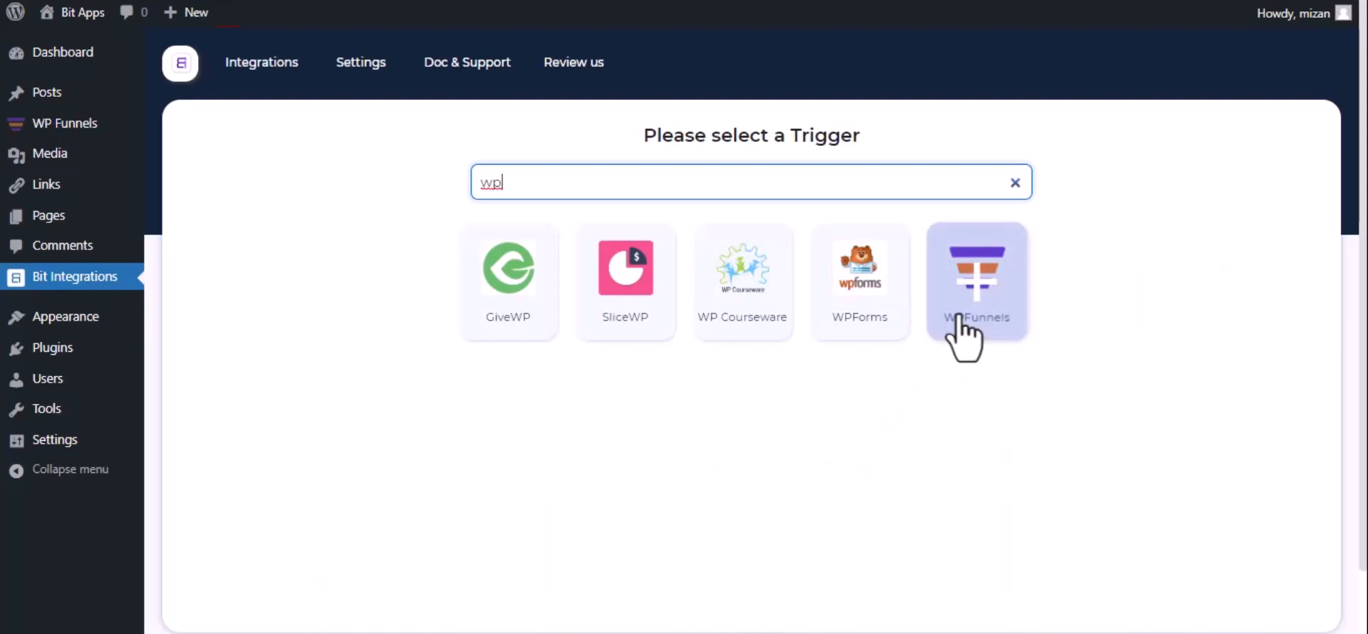
left_click(975, 280)
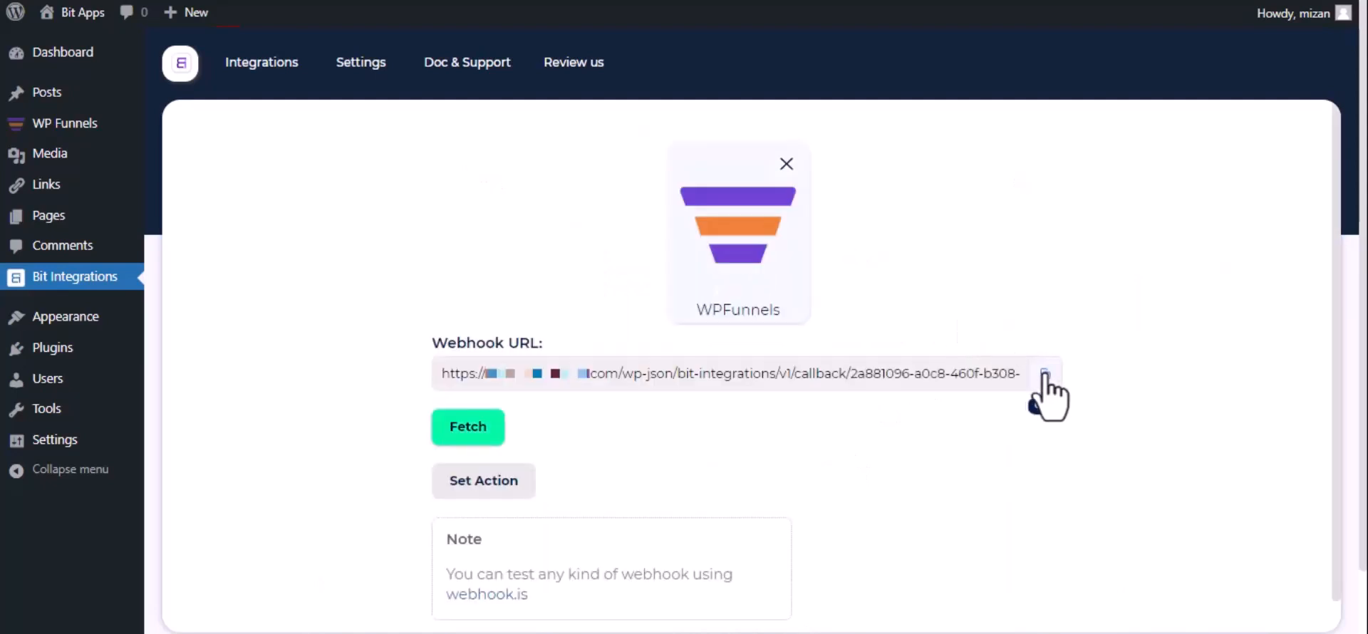
- Copy the webhook URL and start fetching an incoming webhook sample
left_click(1045, 373)
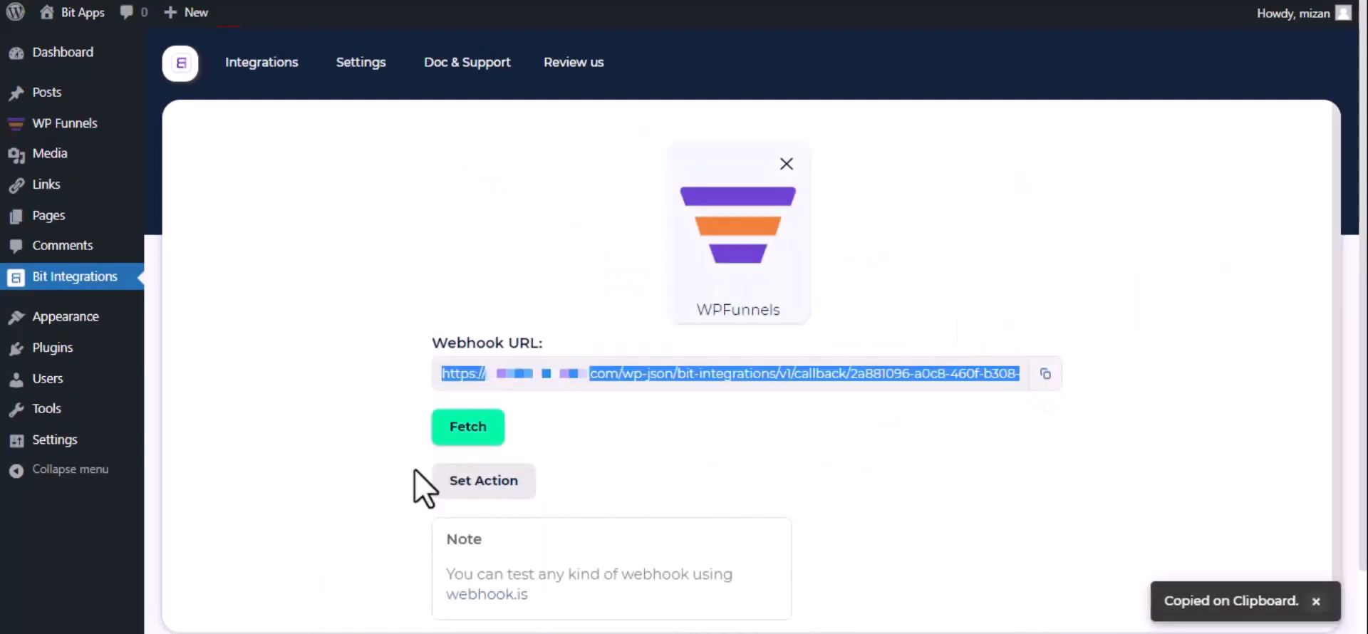
left_click(468, 426)
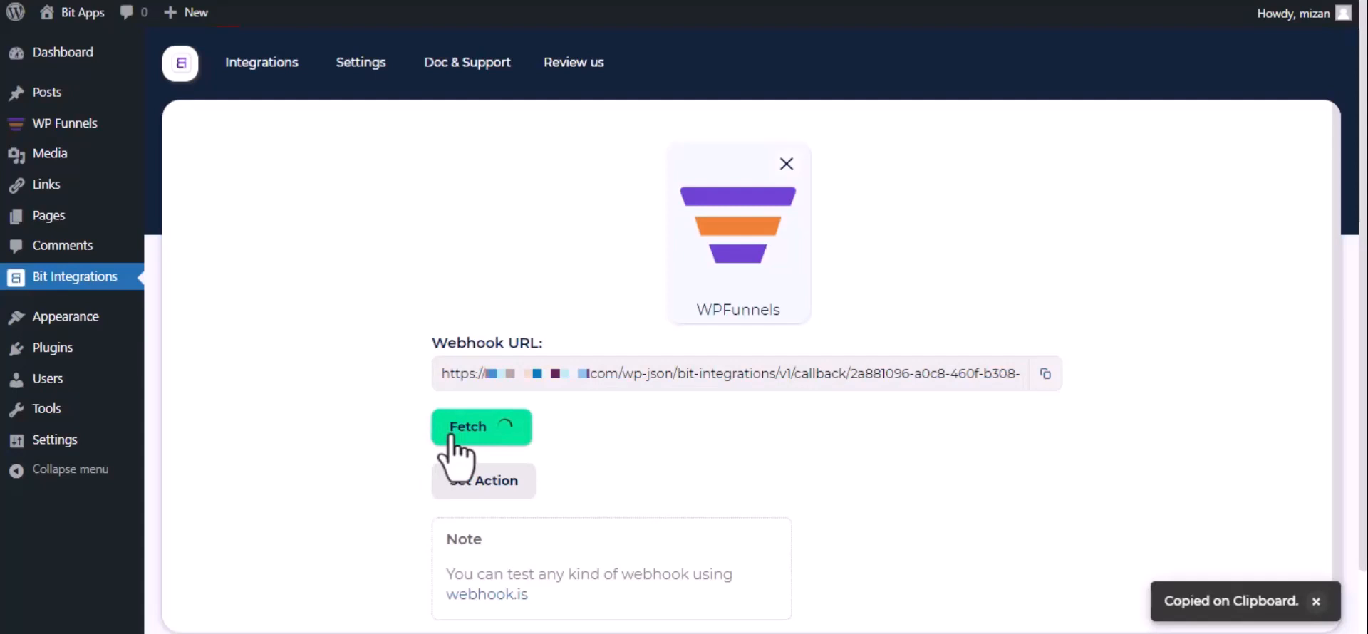
left_click(480, 426)
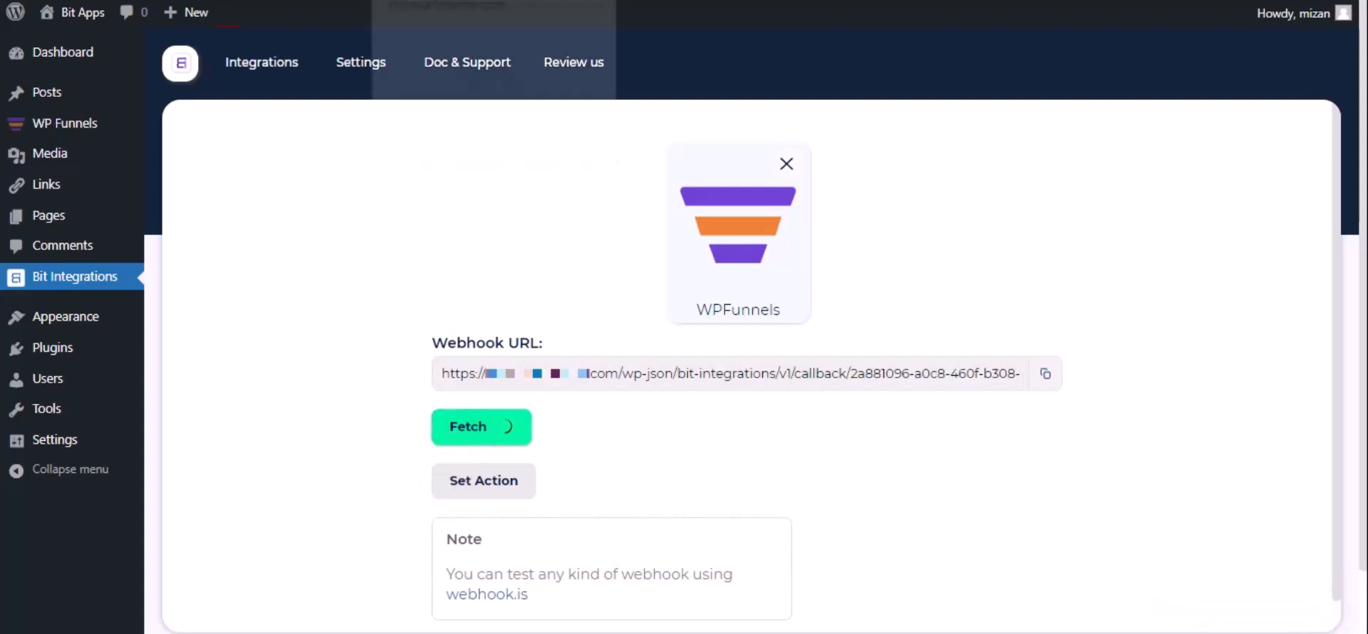
- From the WPFunnels funnels list, open the eBook Elementor funnel for editing
left_click(64, 122)
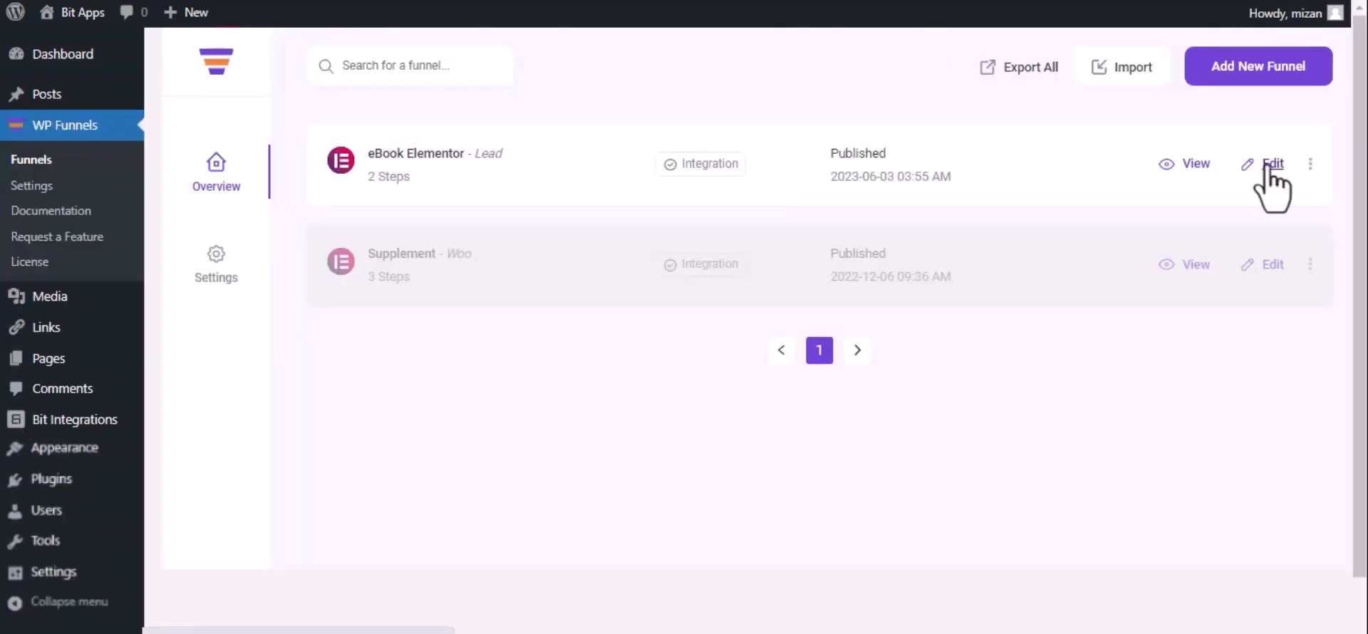
left_click(1272, 164)
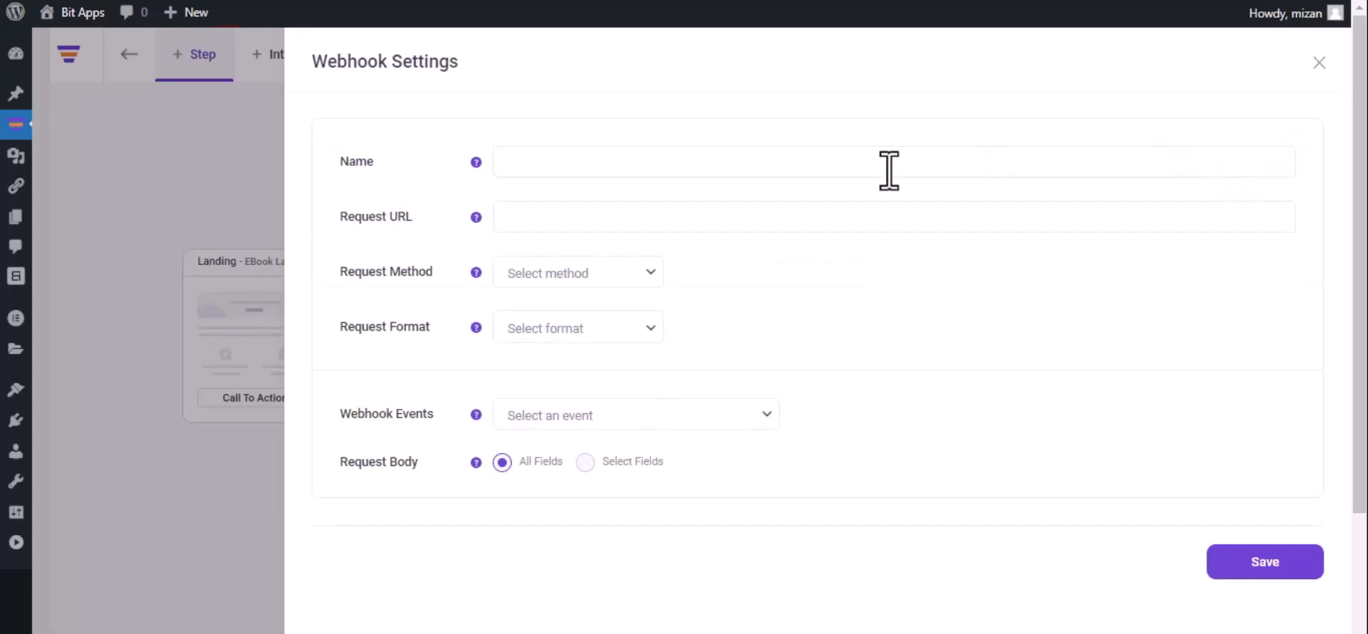
- Save a webhook named Bit Integrations posting JSON via POST to the copied URL on opt-in submission
type("Bit Integrations")
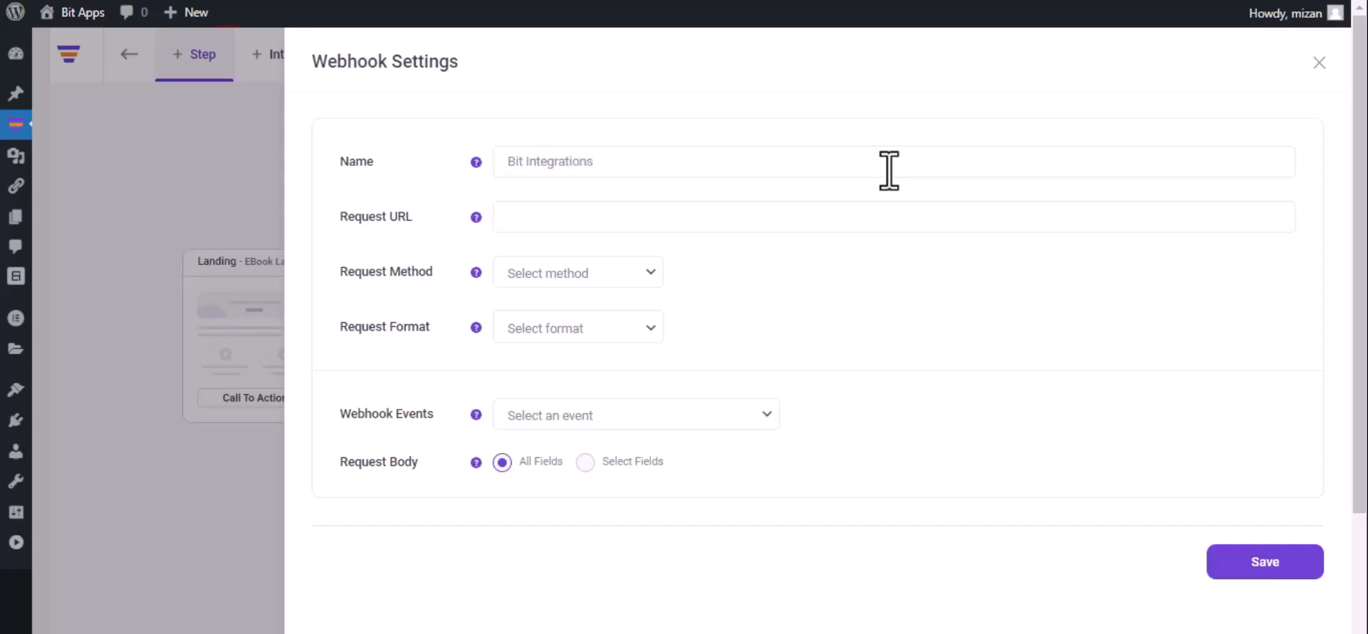
mouse_move(682, 217)
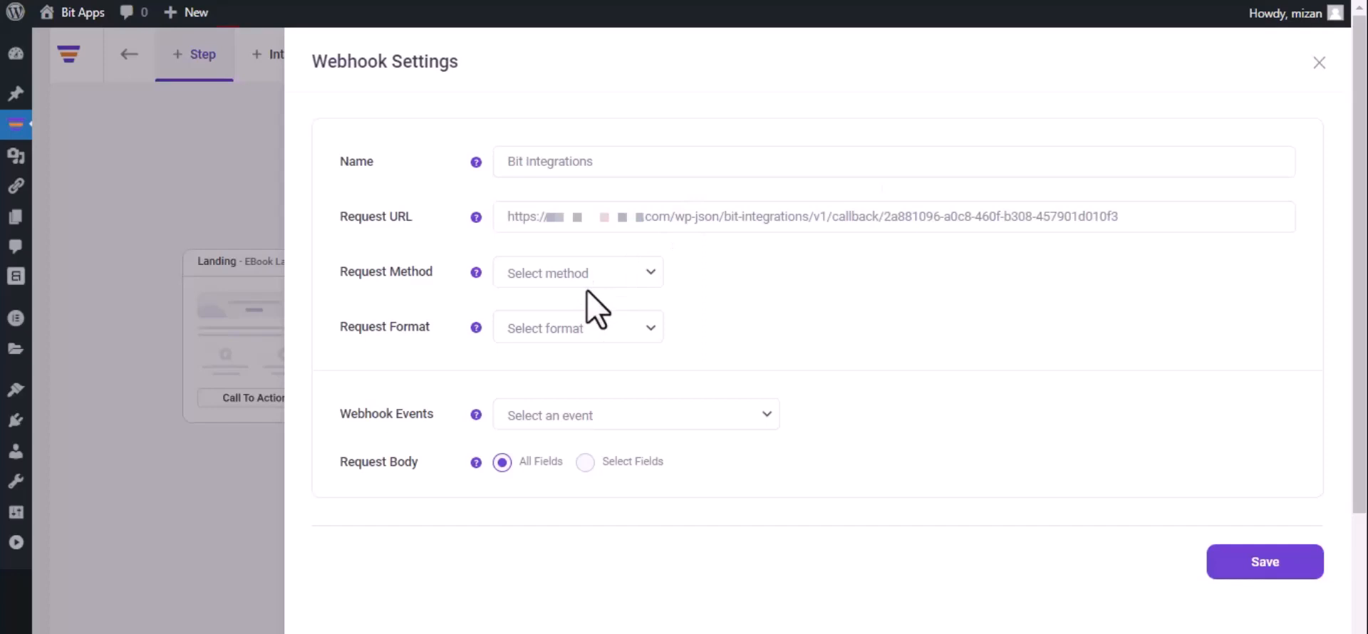
left_click(575, 272)
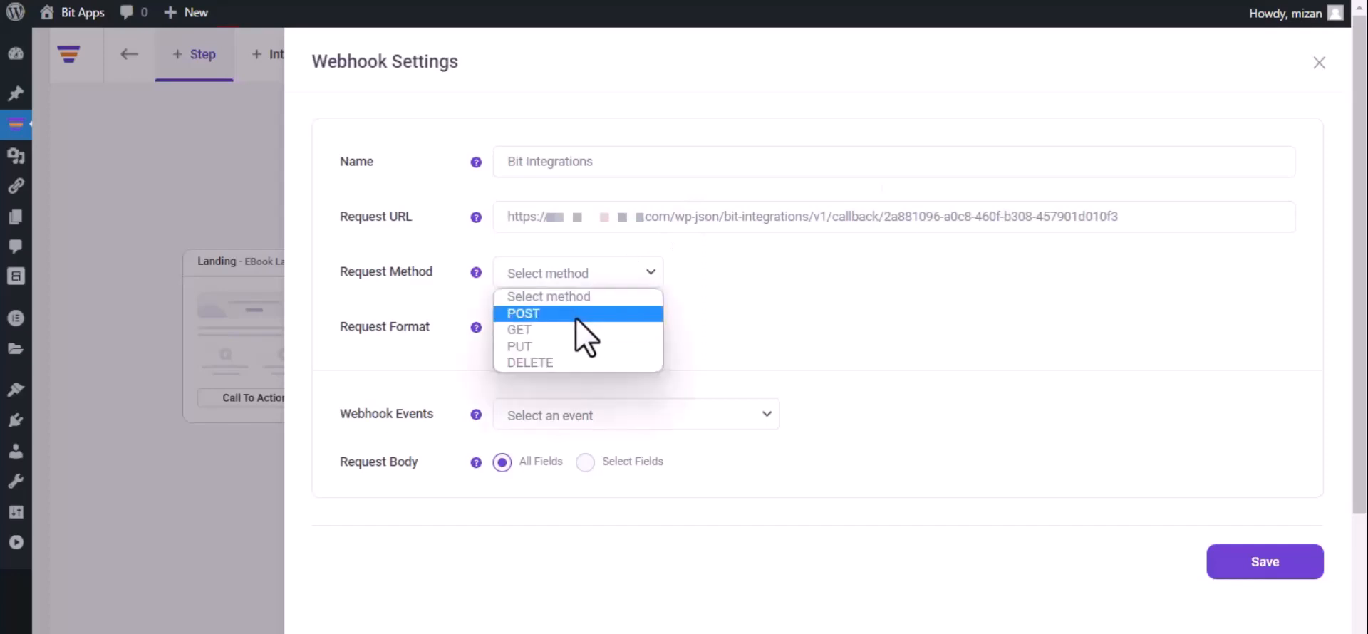
left_click(523, 313)
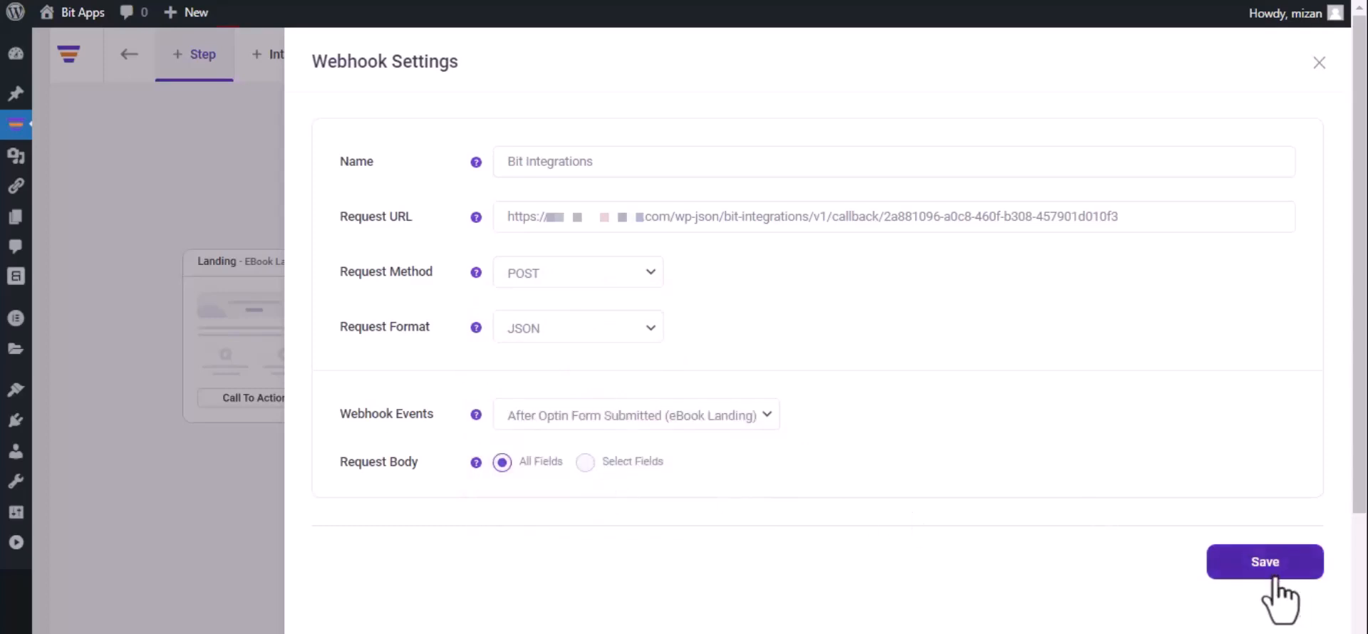
left_click(1264, 562)
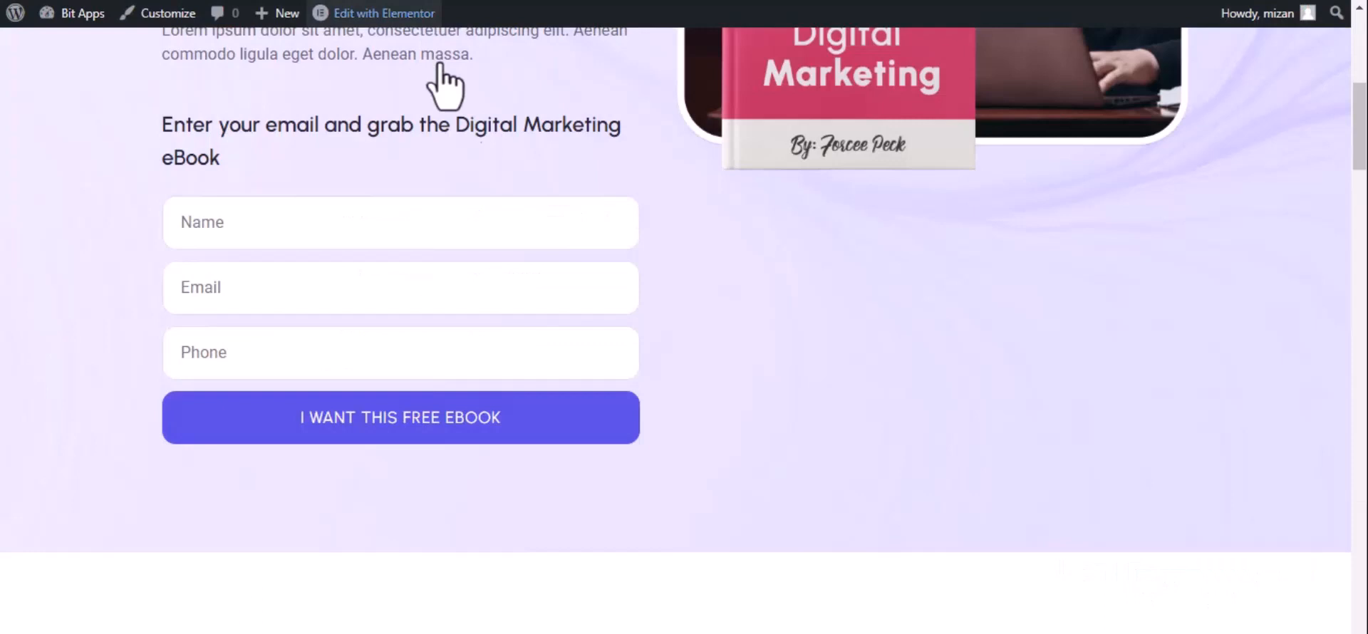
- Submit the eBook form with a test name, support email and phone 444555666
left_click(399, 222)
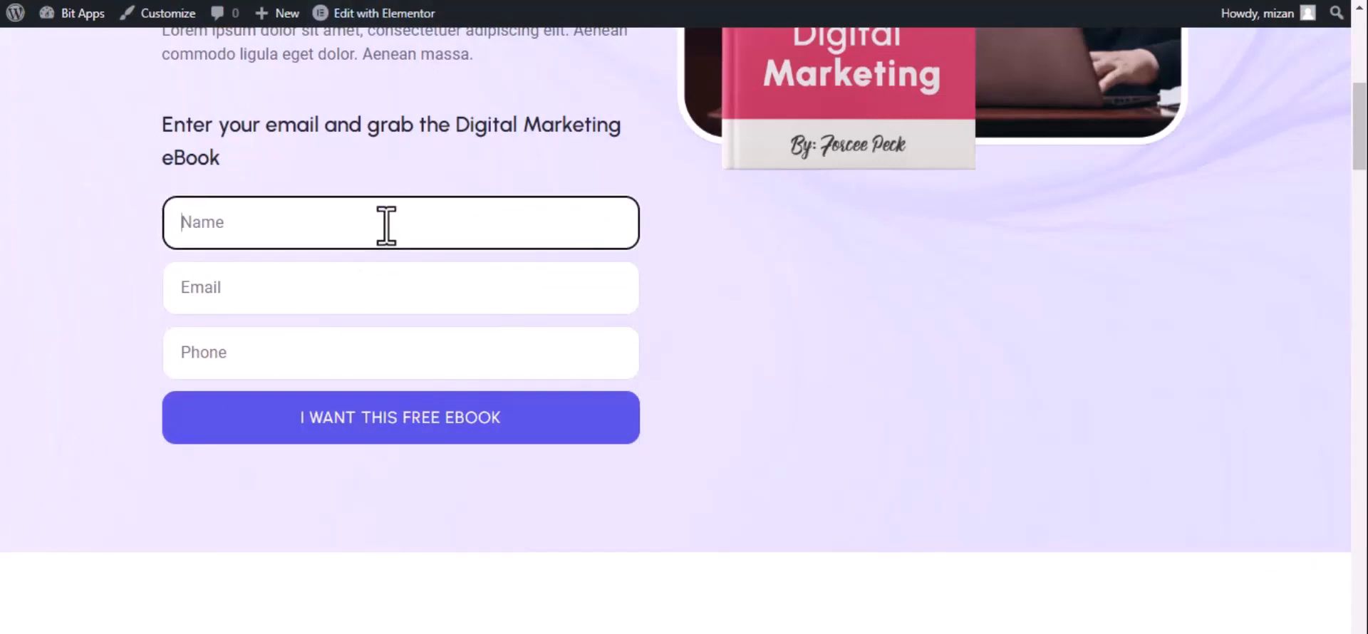
type("Bit Inr")
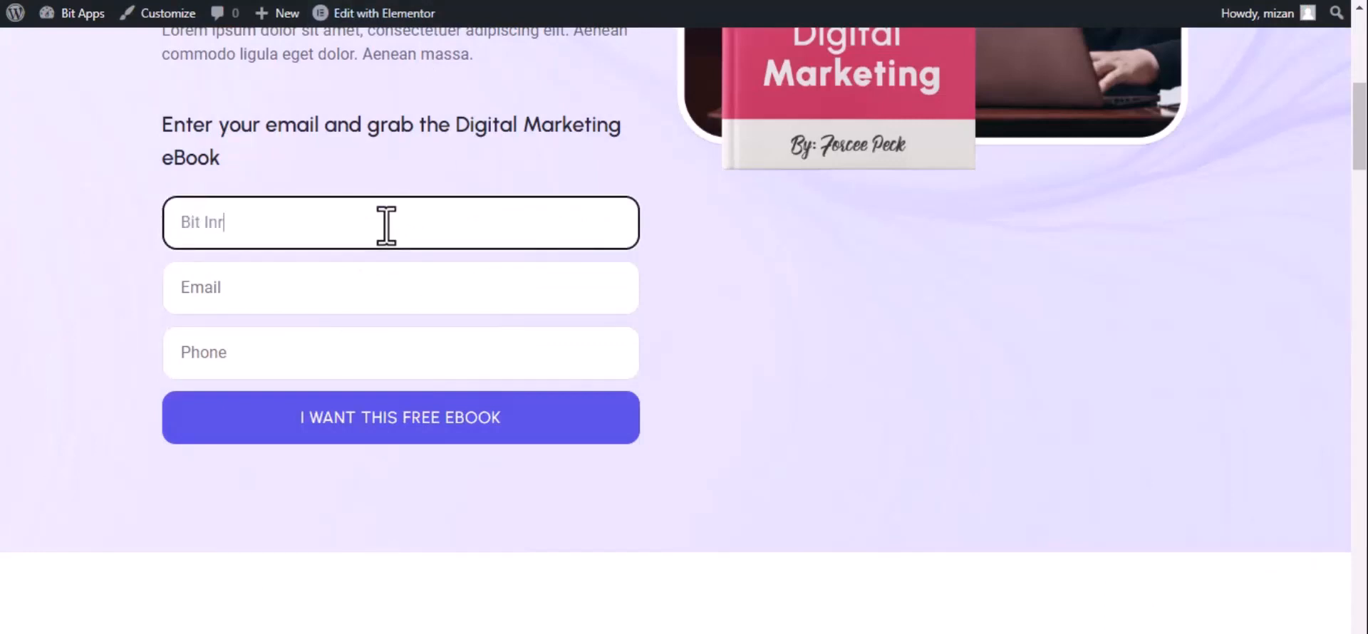
left_click(399, 287)
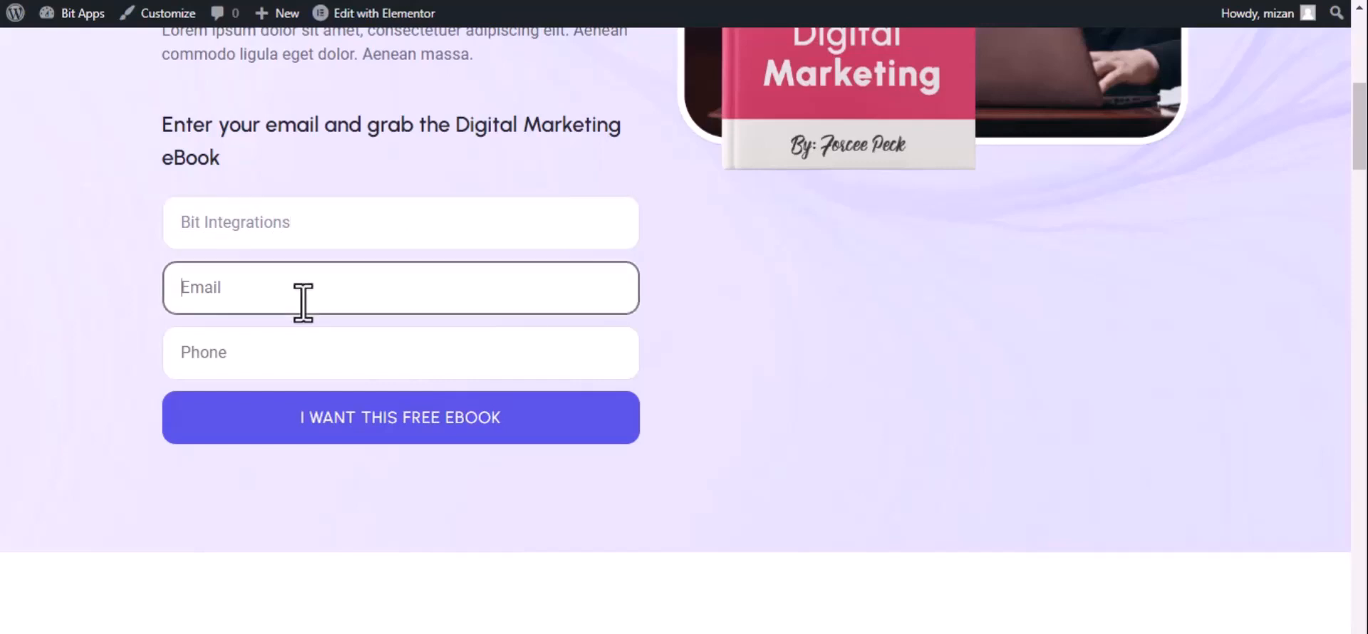
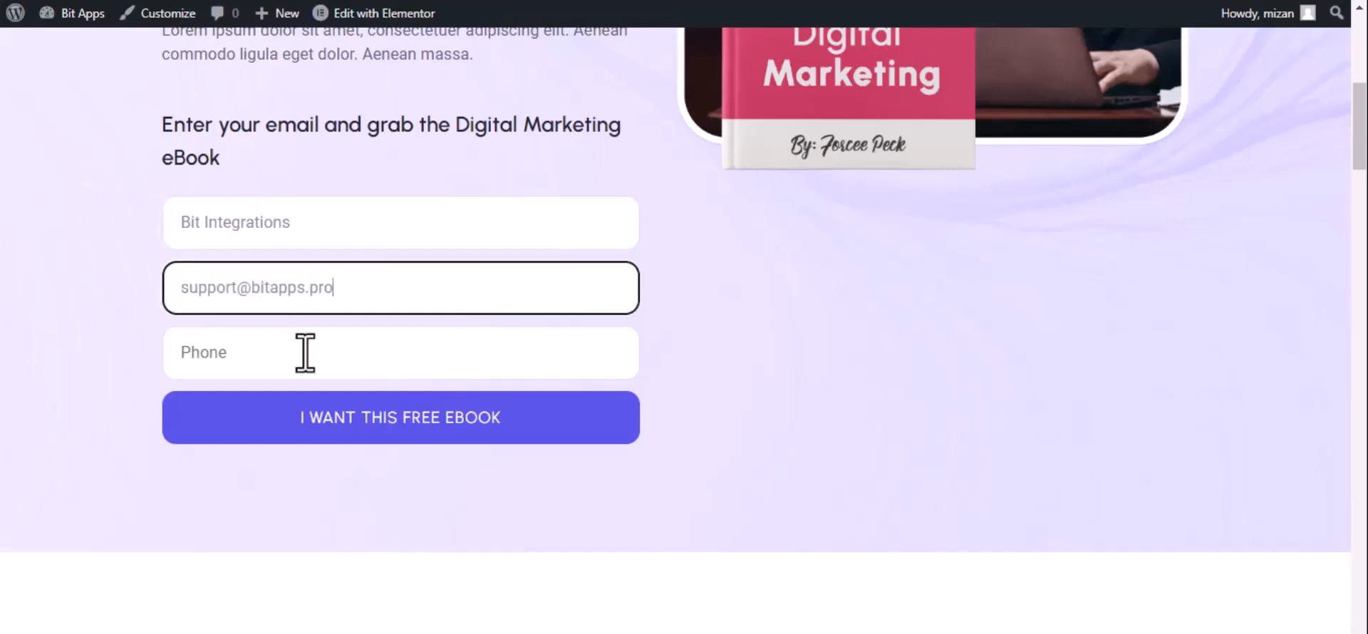
type("444555666")
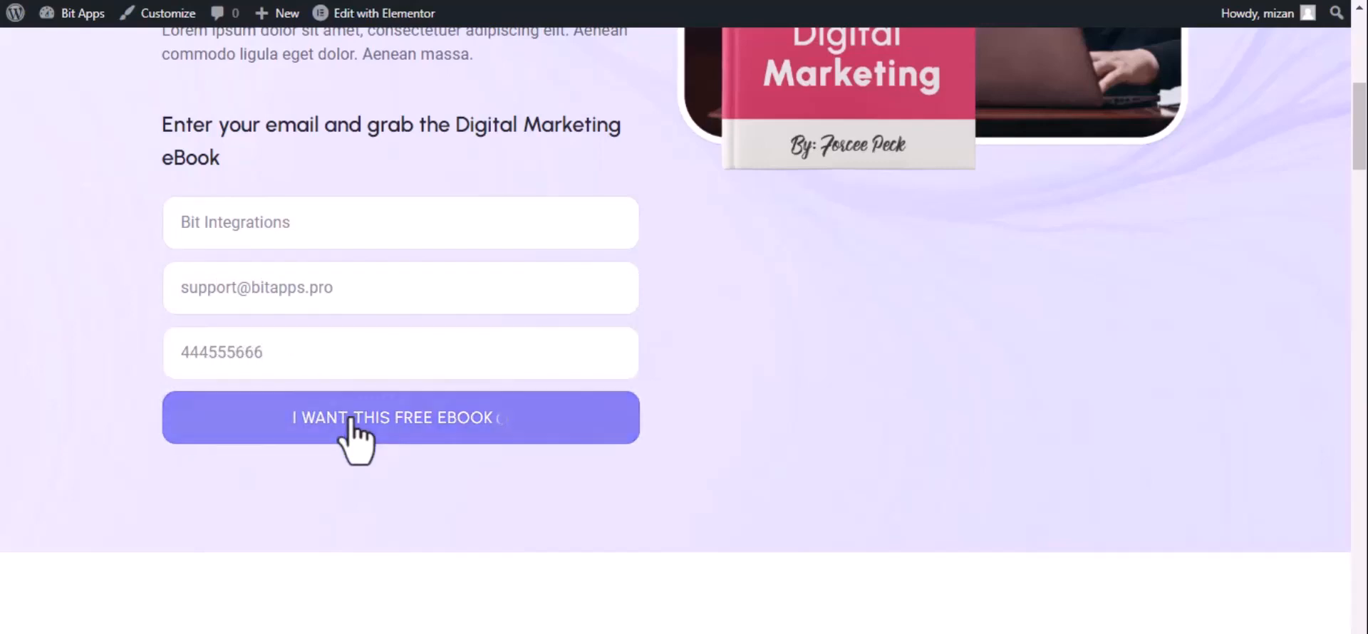
left_click(401, 418)
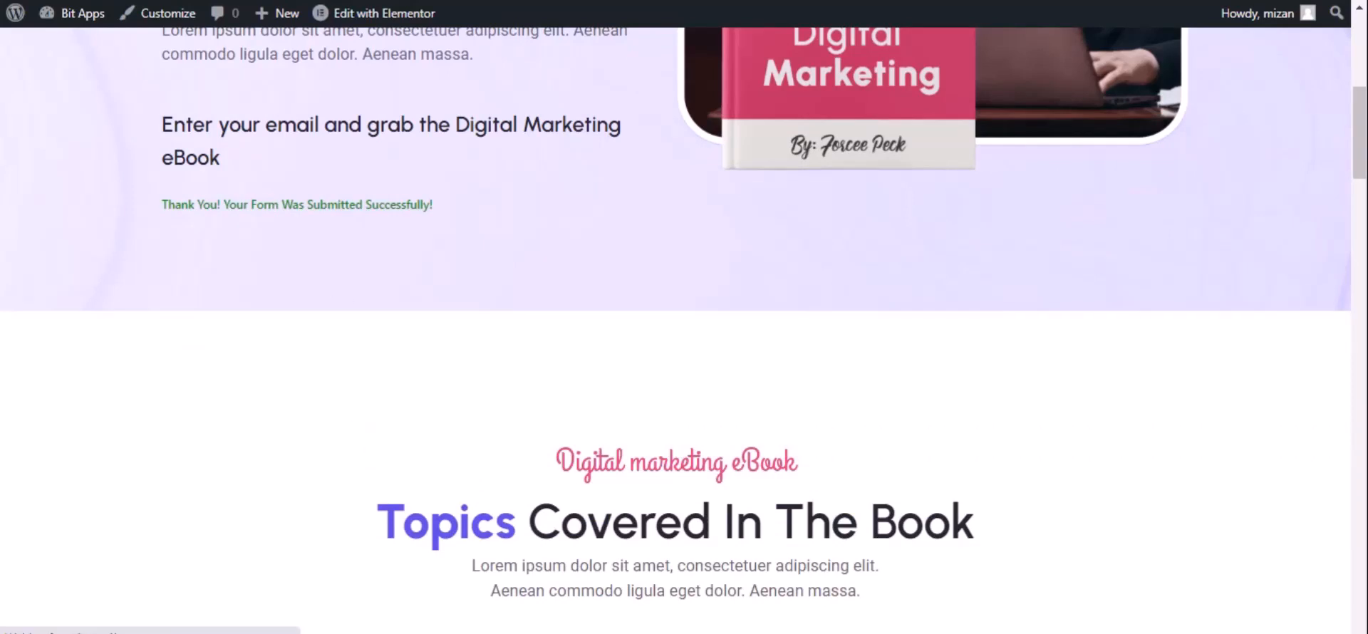
- Review the fetched webhook fields in Bit Integrations and proceed to setting the action
left_click(480, 426)
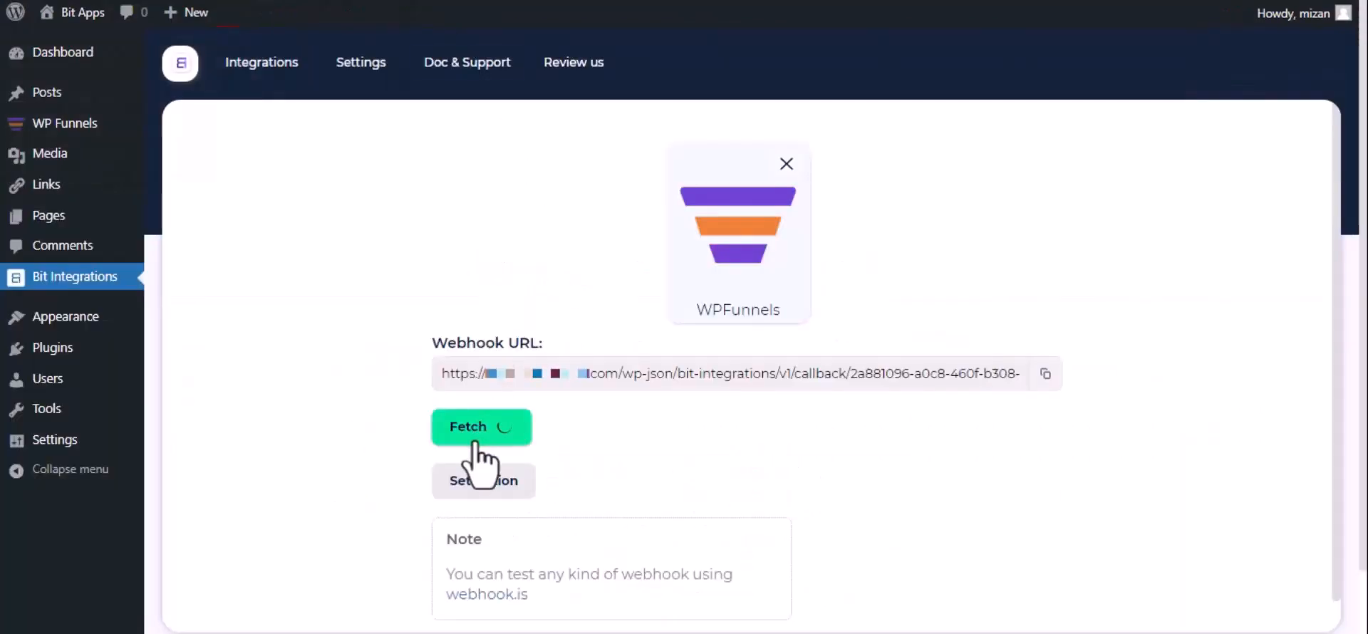
left_click(480, 426)
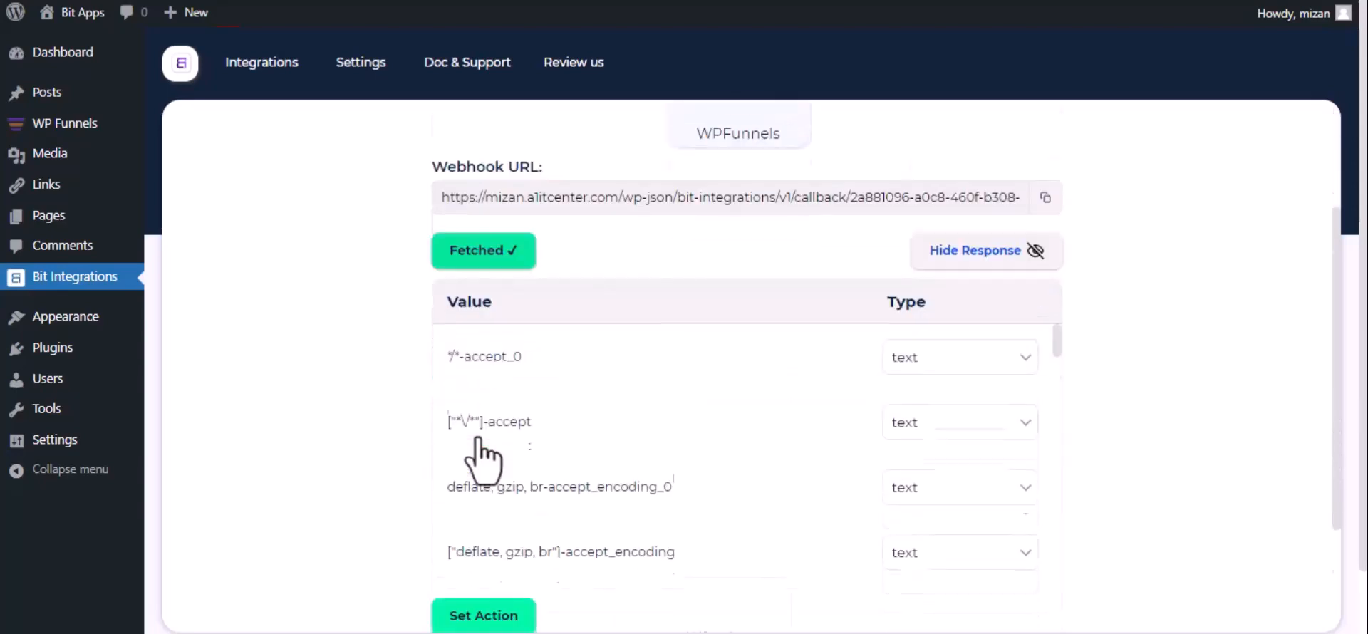
scroll("down", 3)
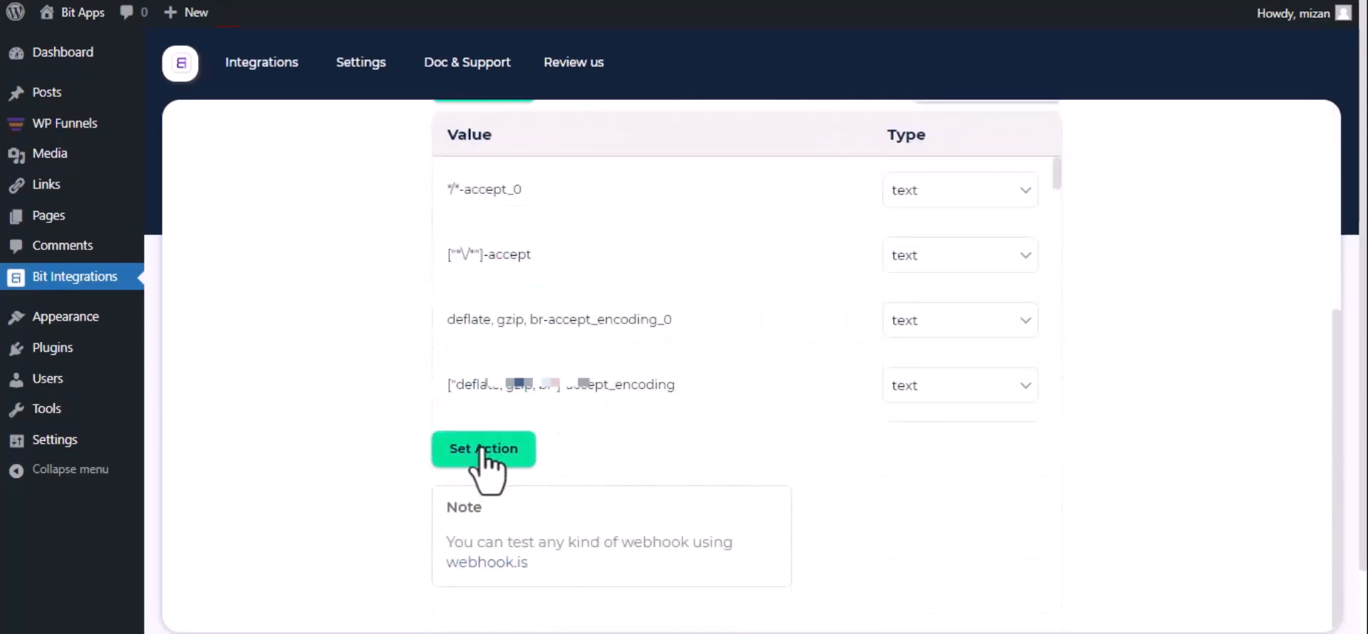
left_click(483, 449)
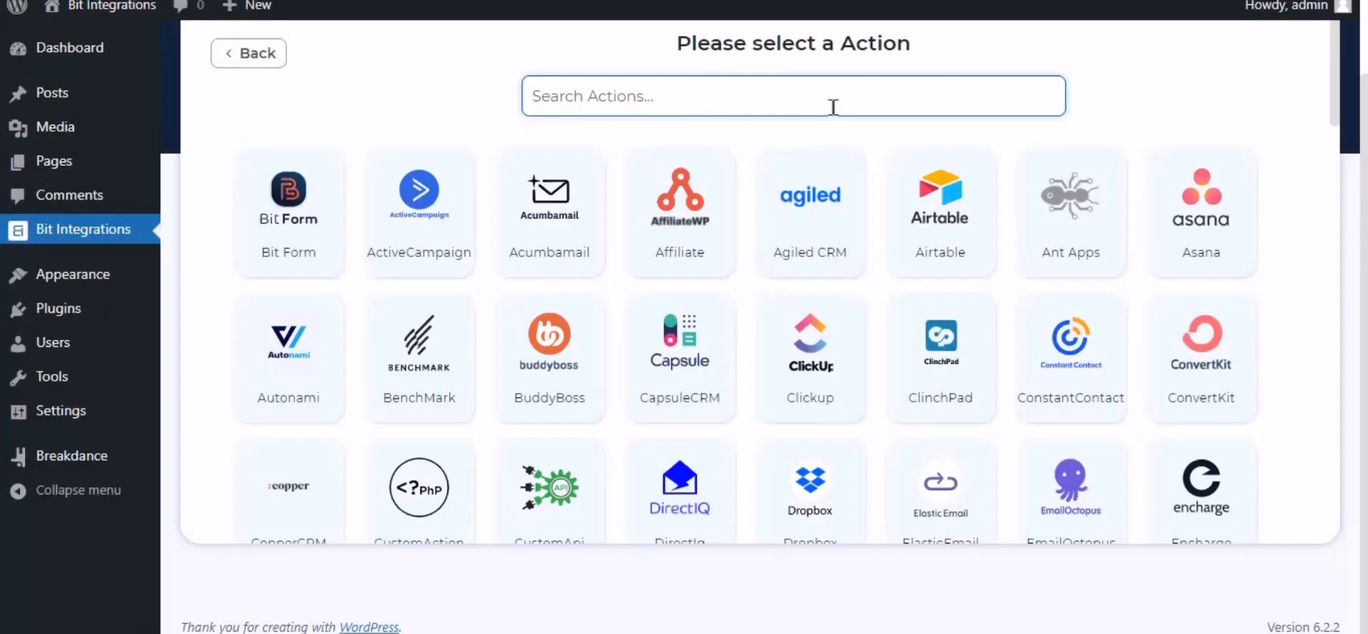
- Choose Sendy as the action and follow the Sendy API Console link
type("sendy")
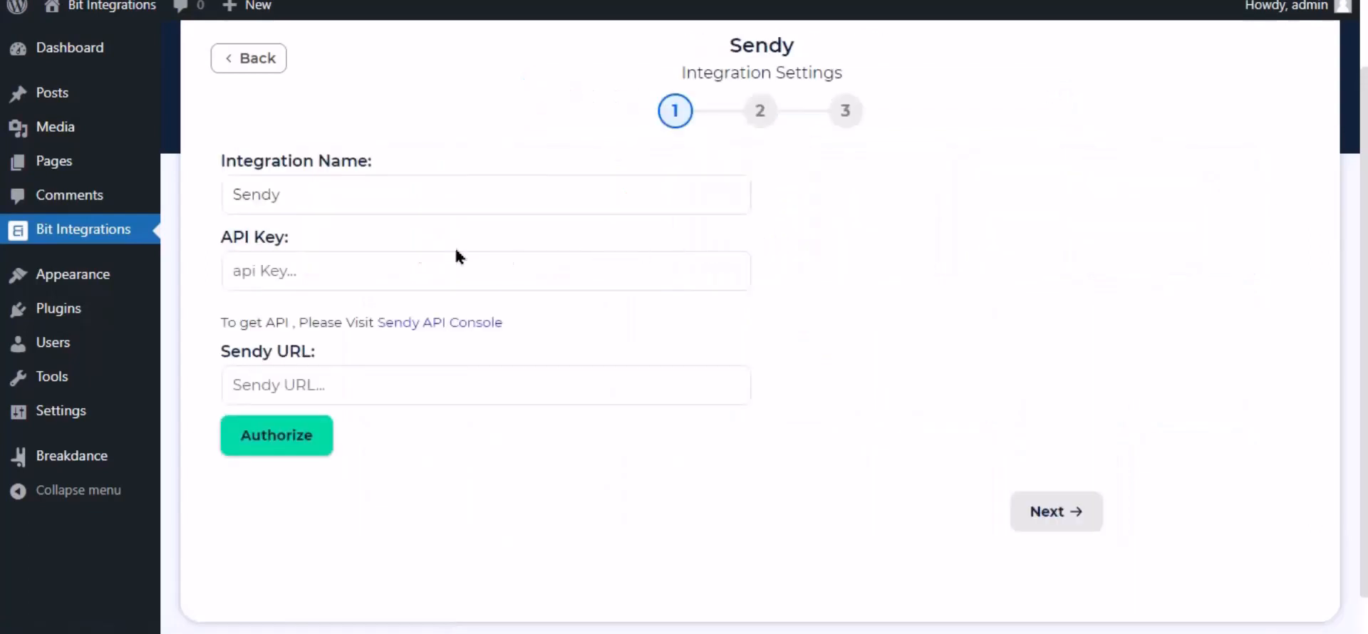
mouse_move(212, 303)
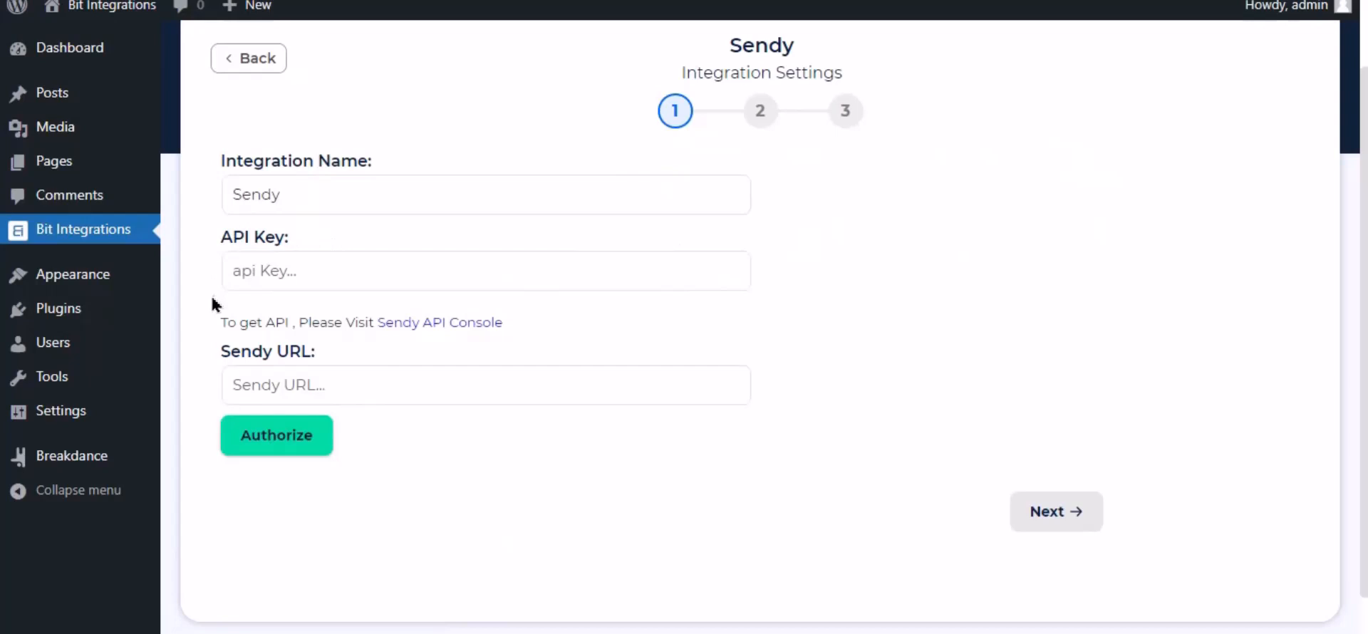
left_click(484, 270)
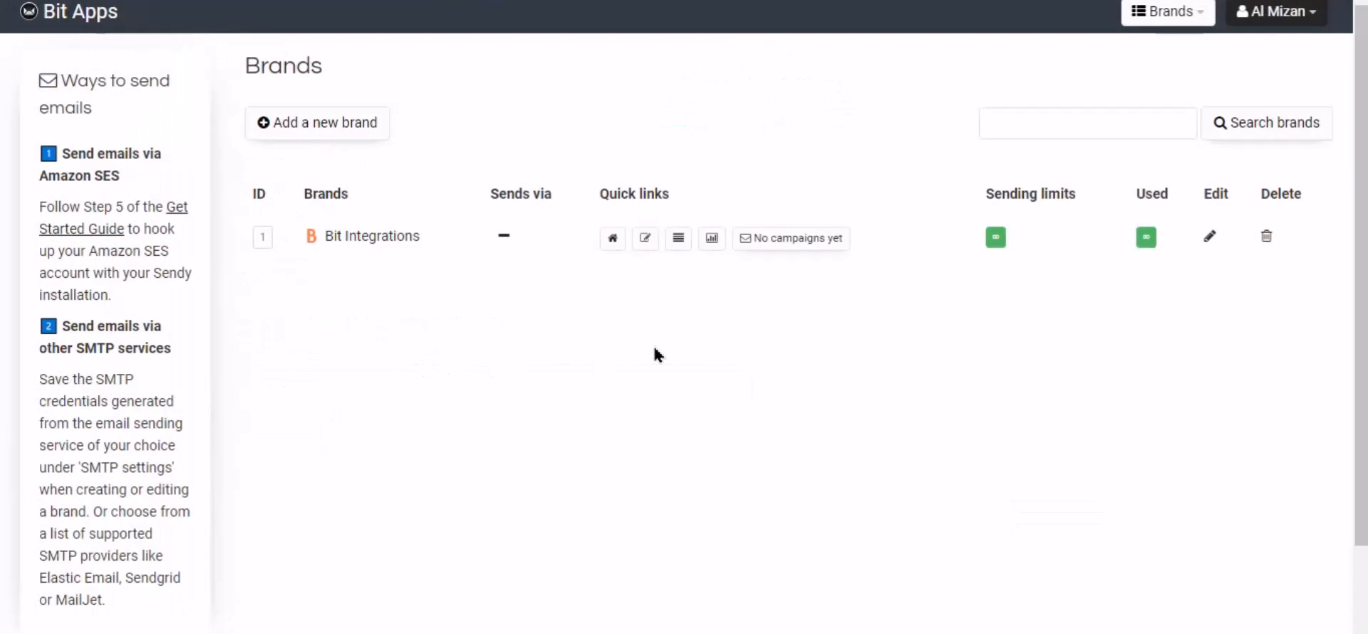
mouse_move(1274, 11)
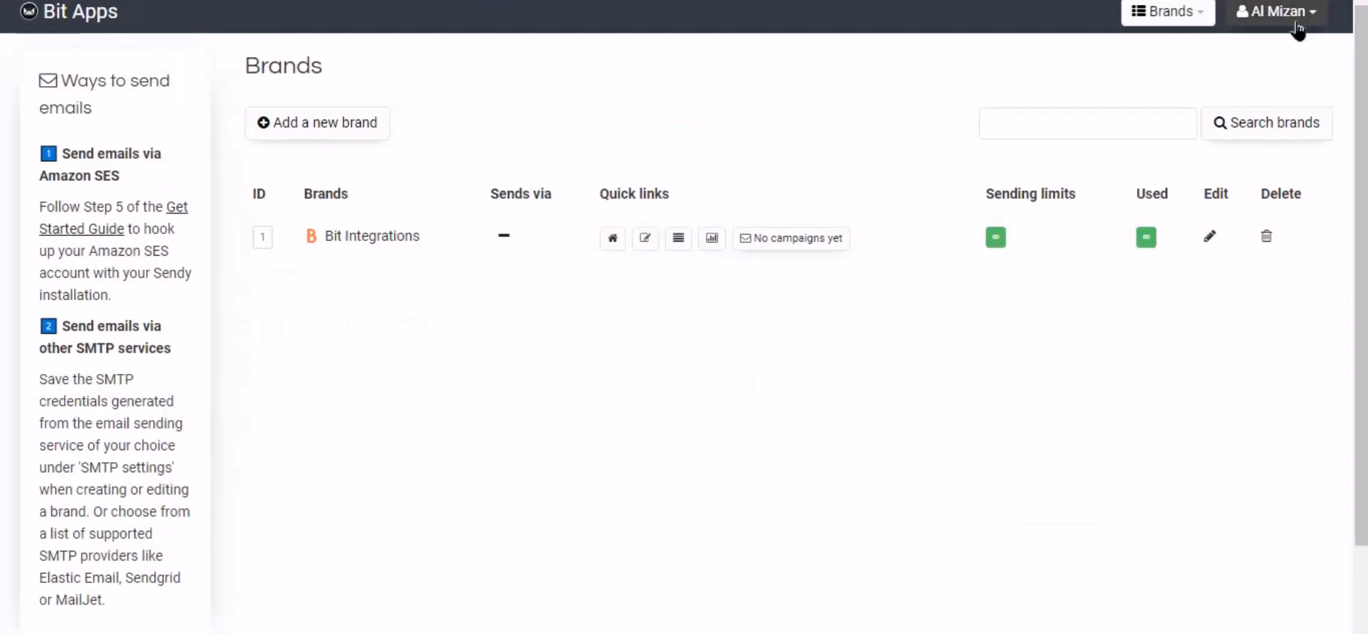
- Copy the API key from the Sendy account settings
left_click(1274, 12)
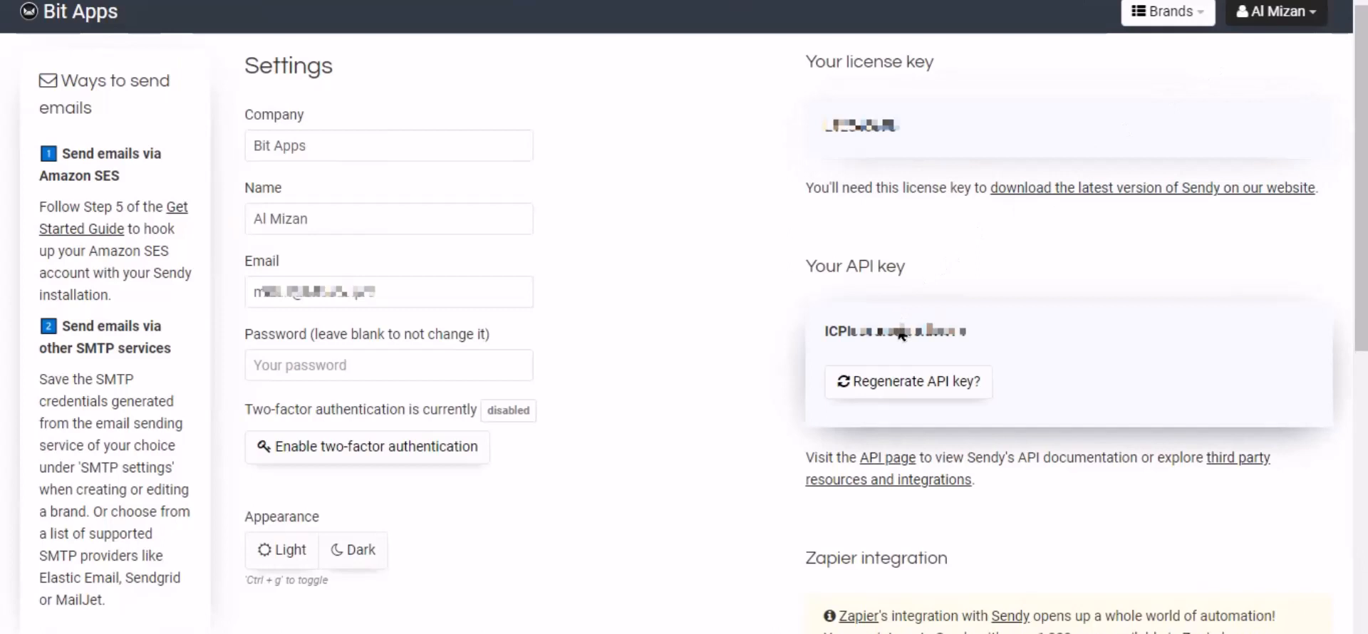
double_click(894, 332)
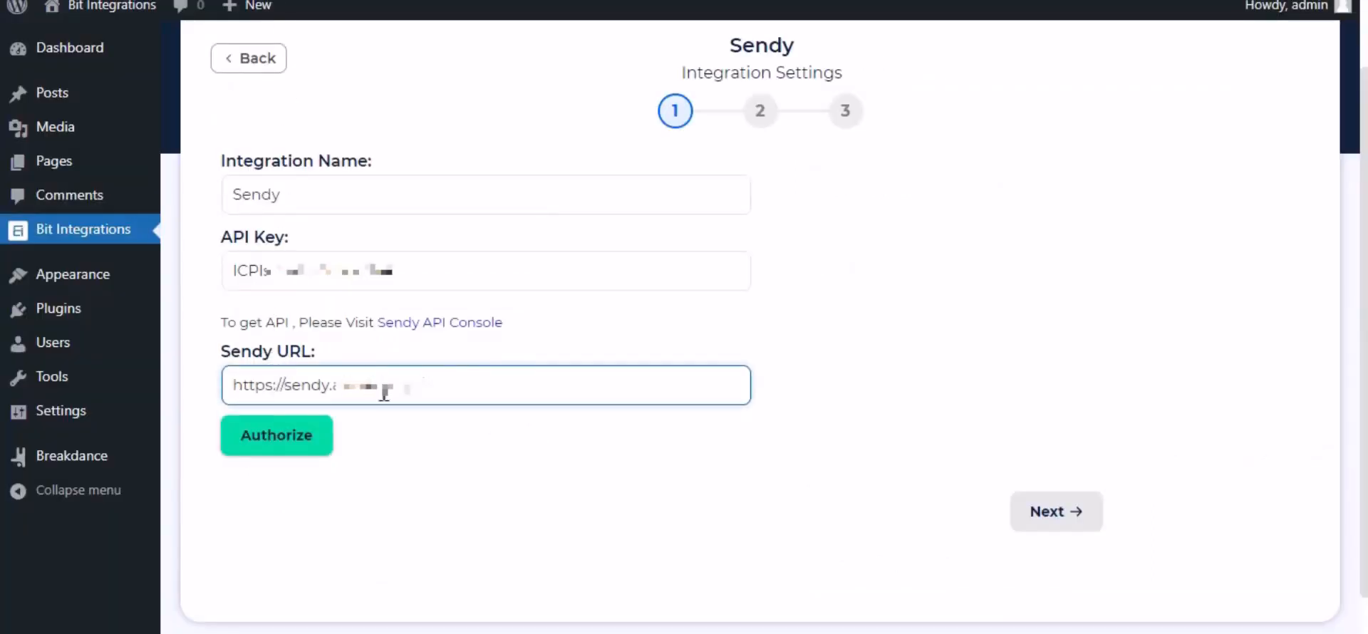
- Authorize the Sendy API key and URL in Bit Integrations and continue to field mapping
left_click(275, 434)
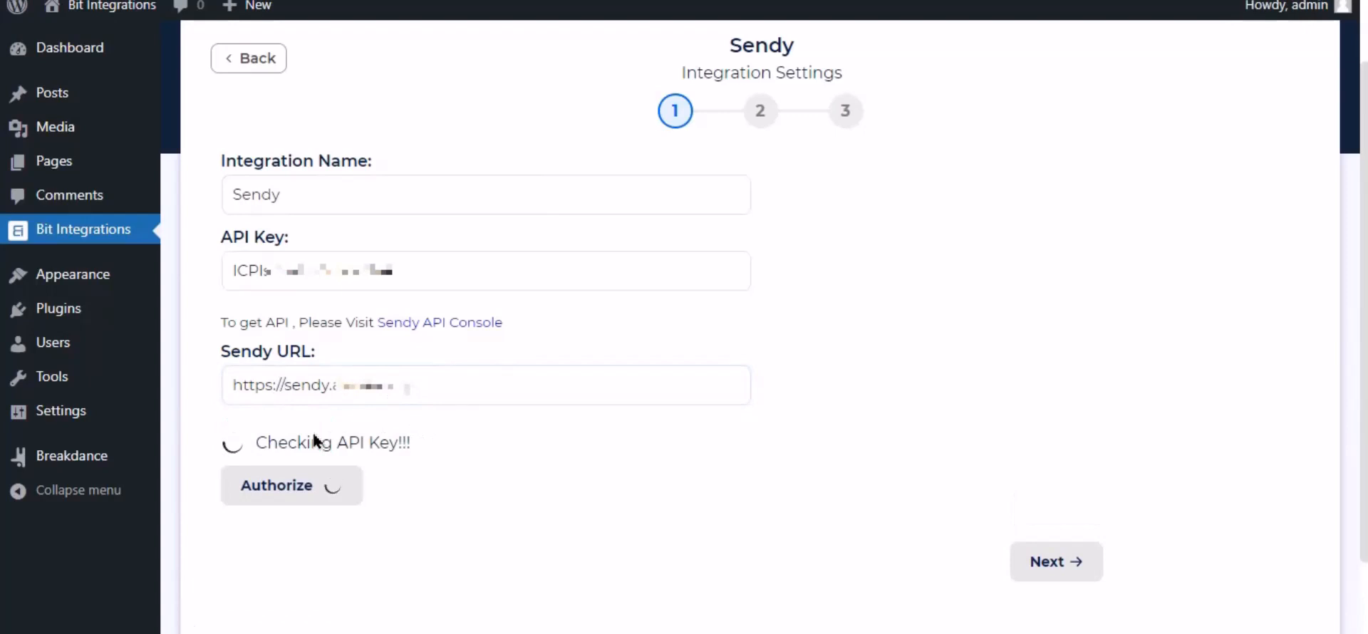
left_click(275, 484)
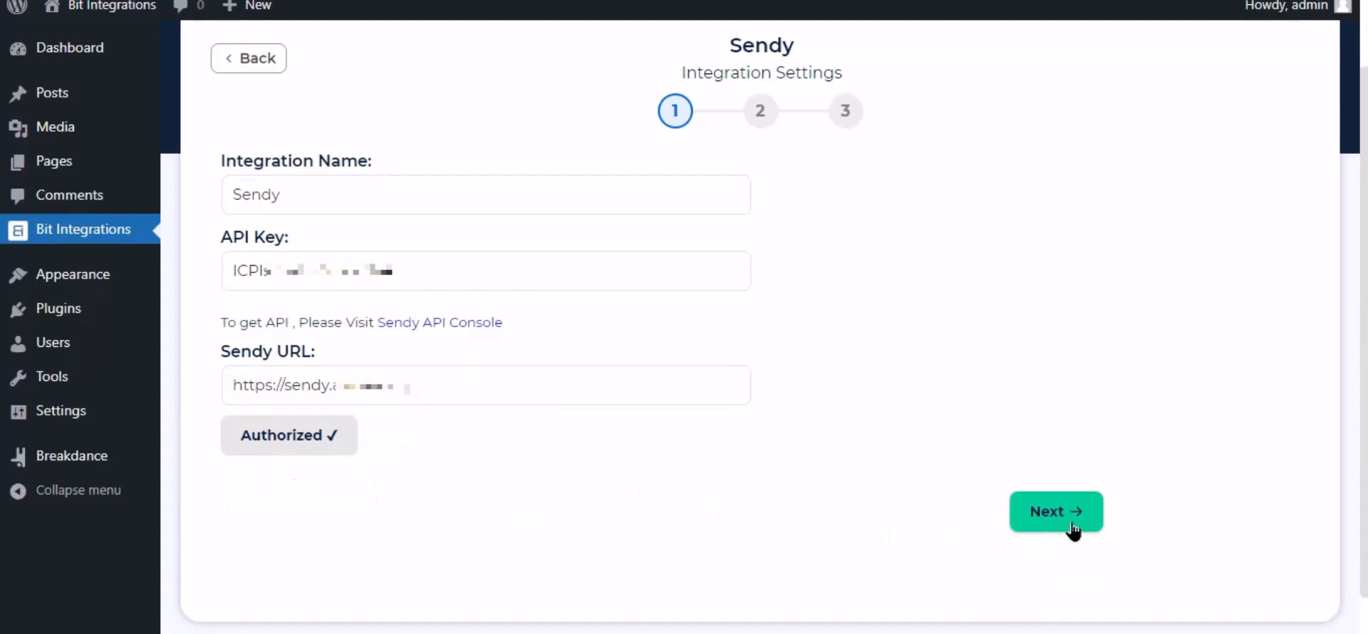
left_click(1055, 511)
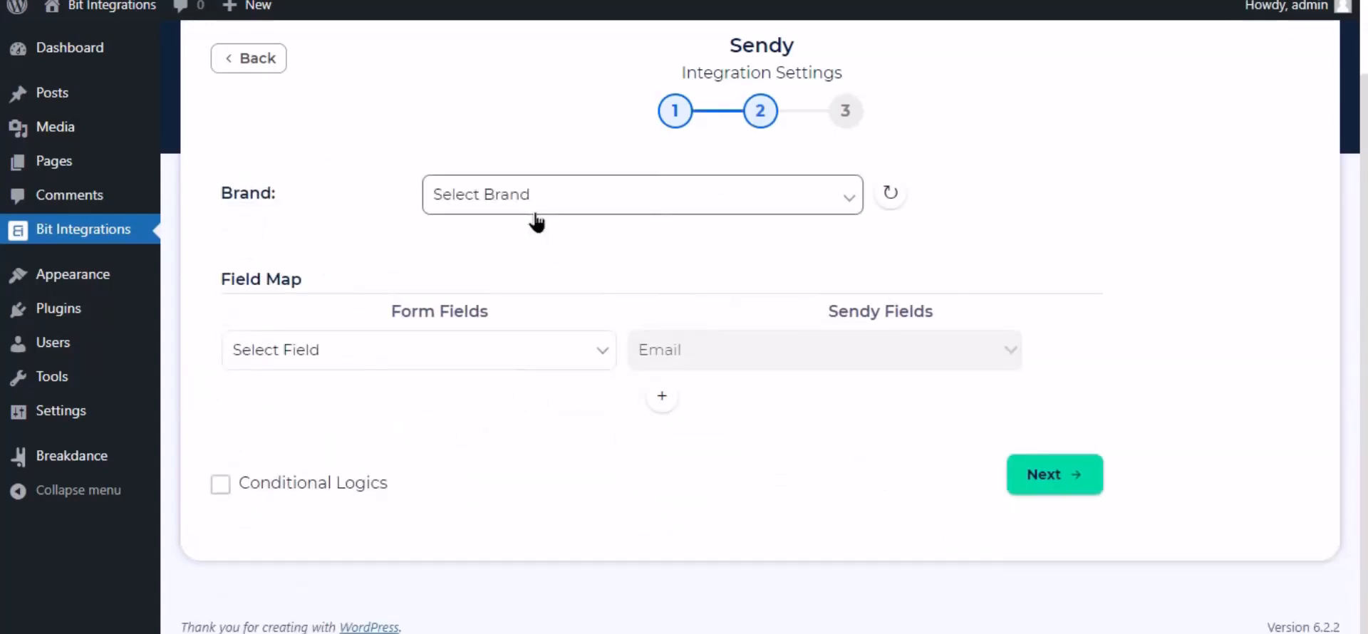
mouse_move(892, 232)
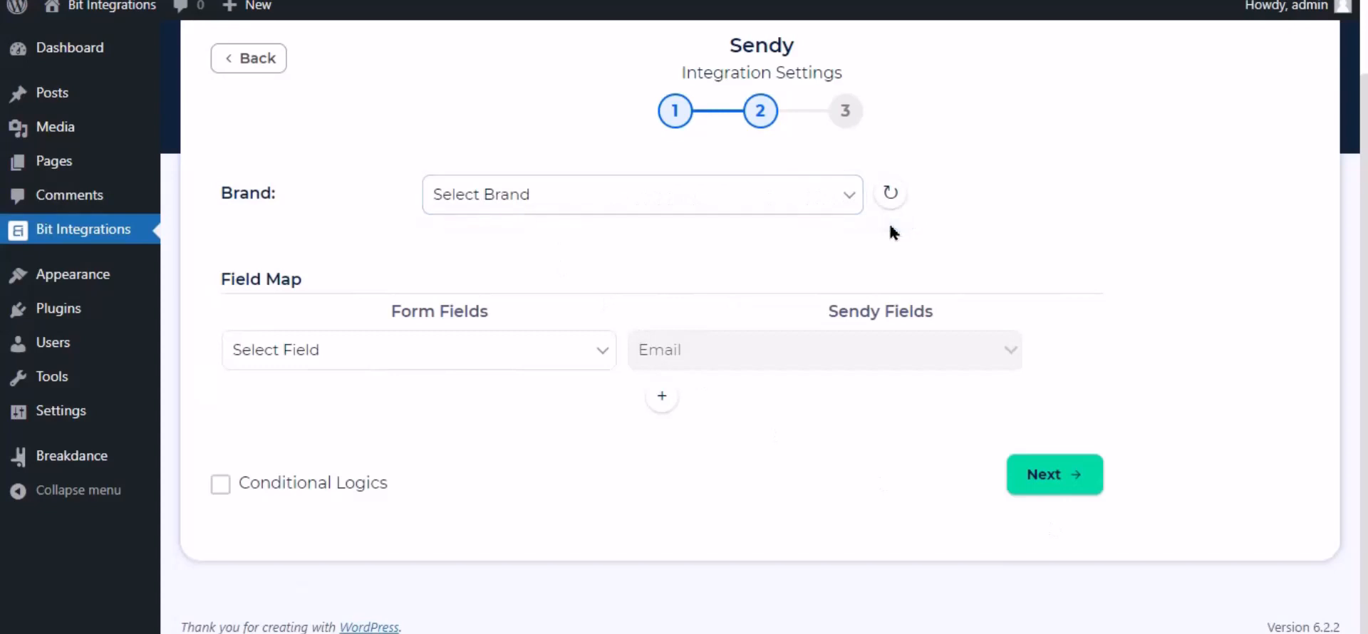
- Refresh brands and choose the Bit Integrations brand with its Bit Apps list
left_click(889, 192)
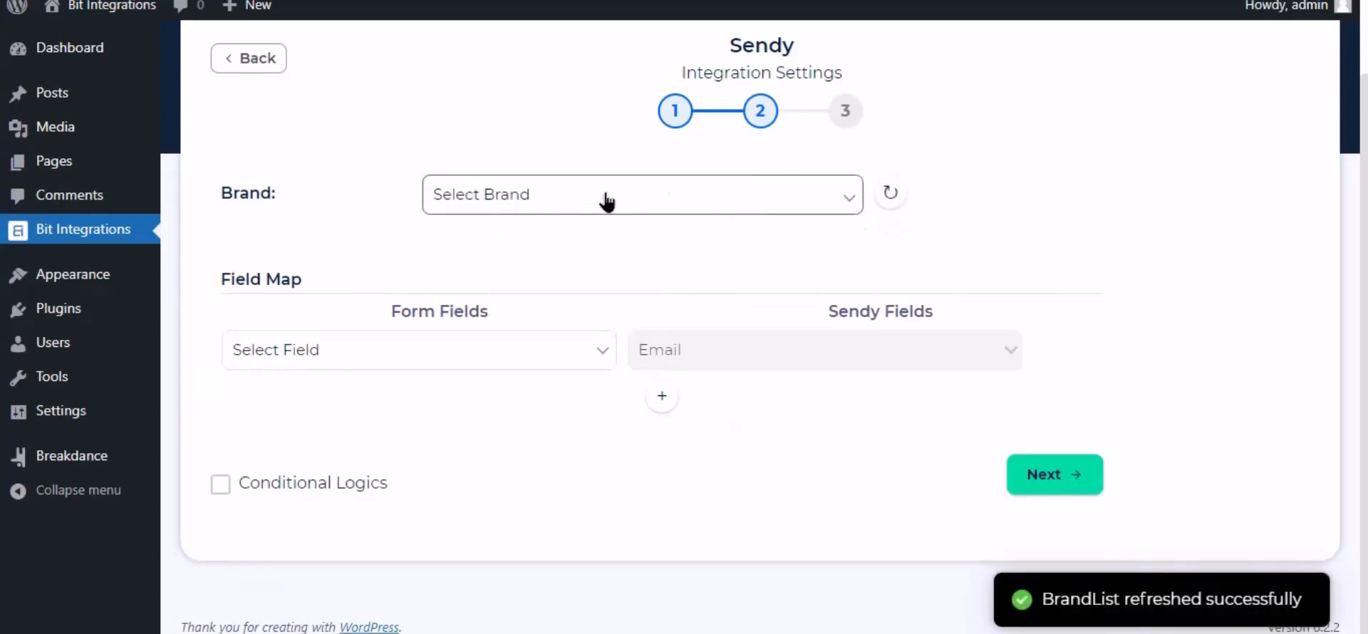
left_click(641, 194)
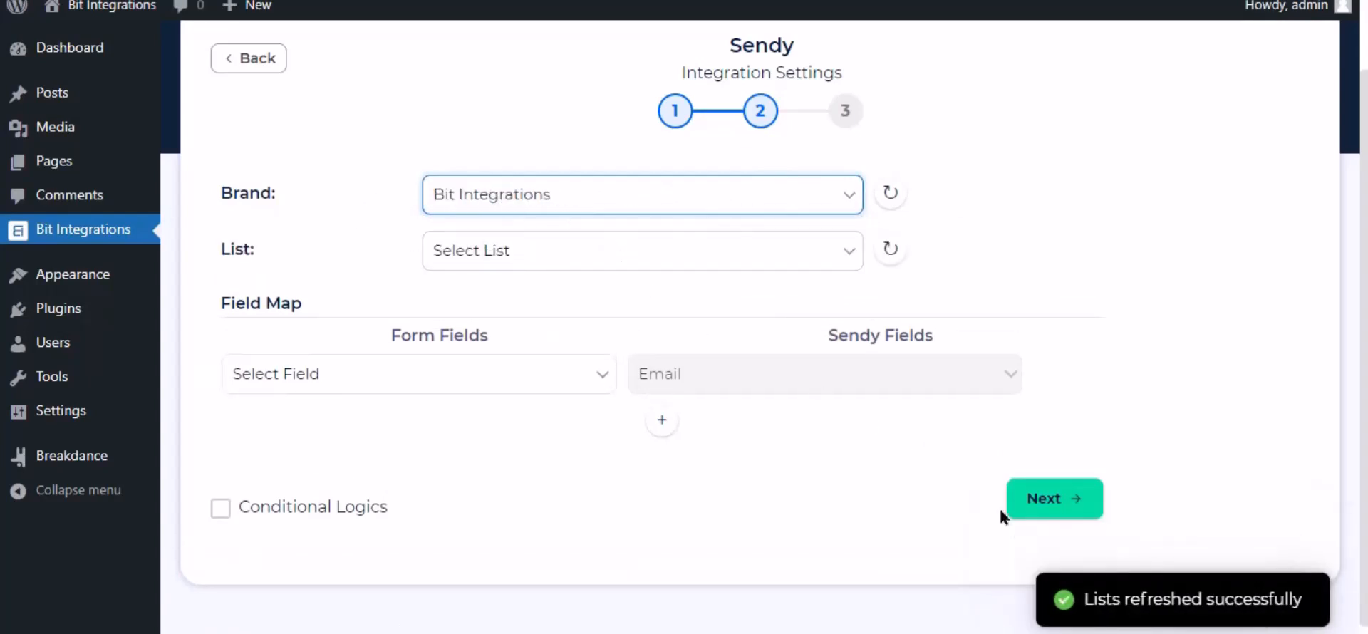
left_click(641, 251)
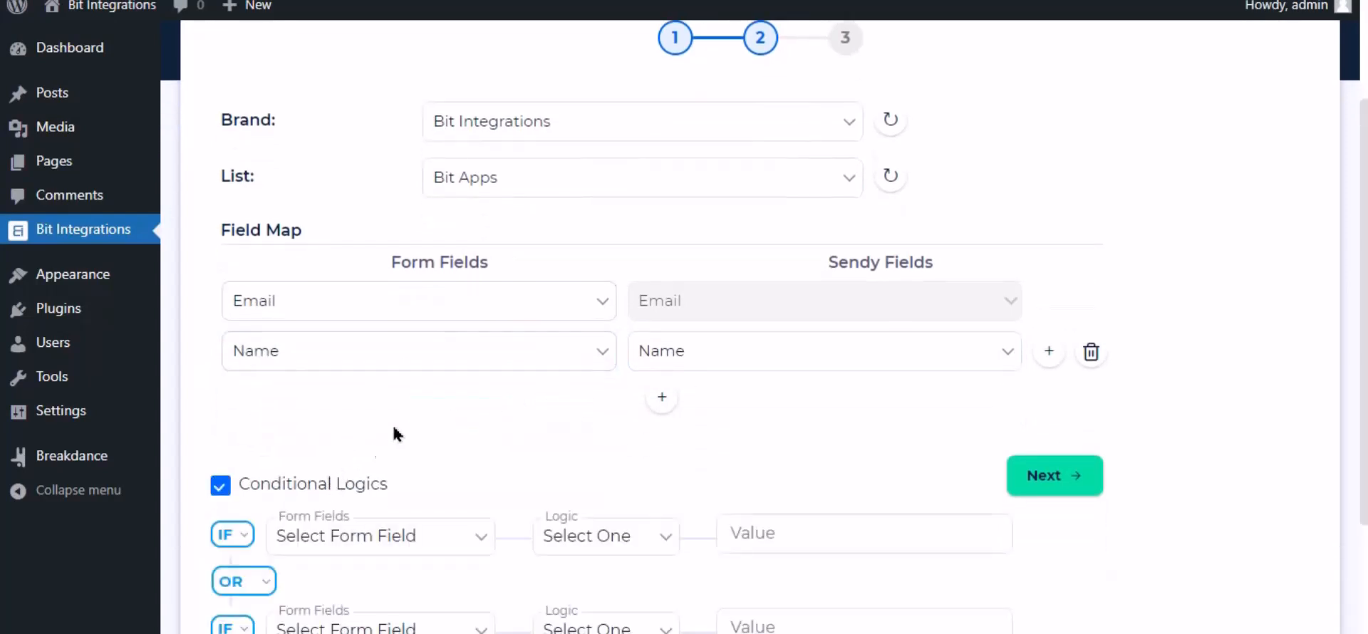
- Turn off conditional logic and move to the final integration step
scroll("down", 3)
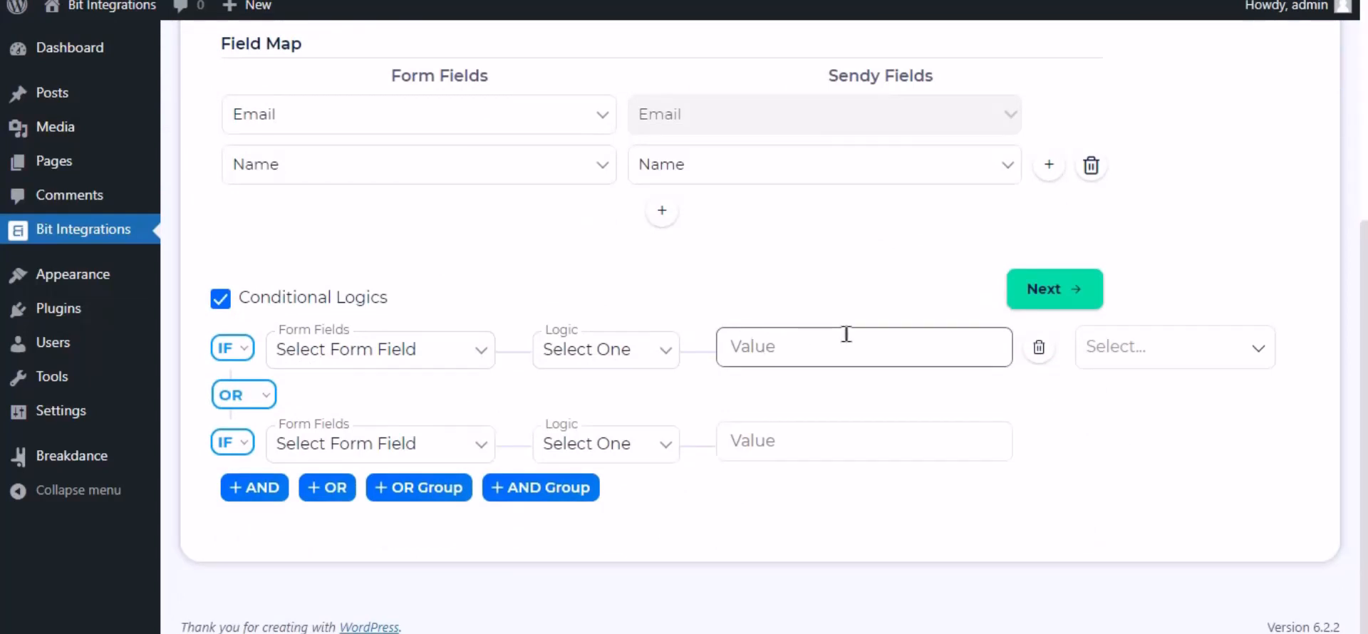
left_click(1039, 348)
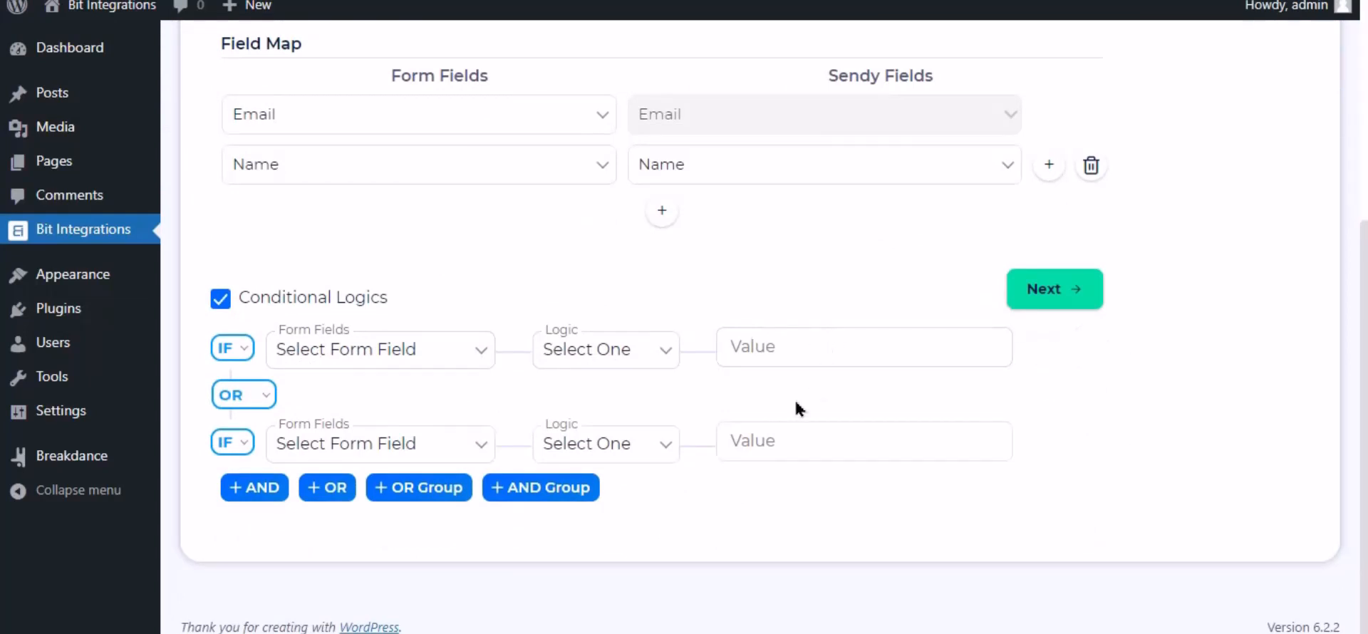
mouse_move(244, 325)
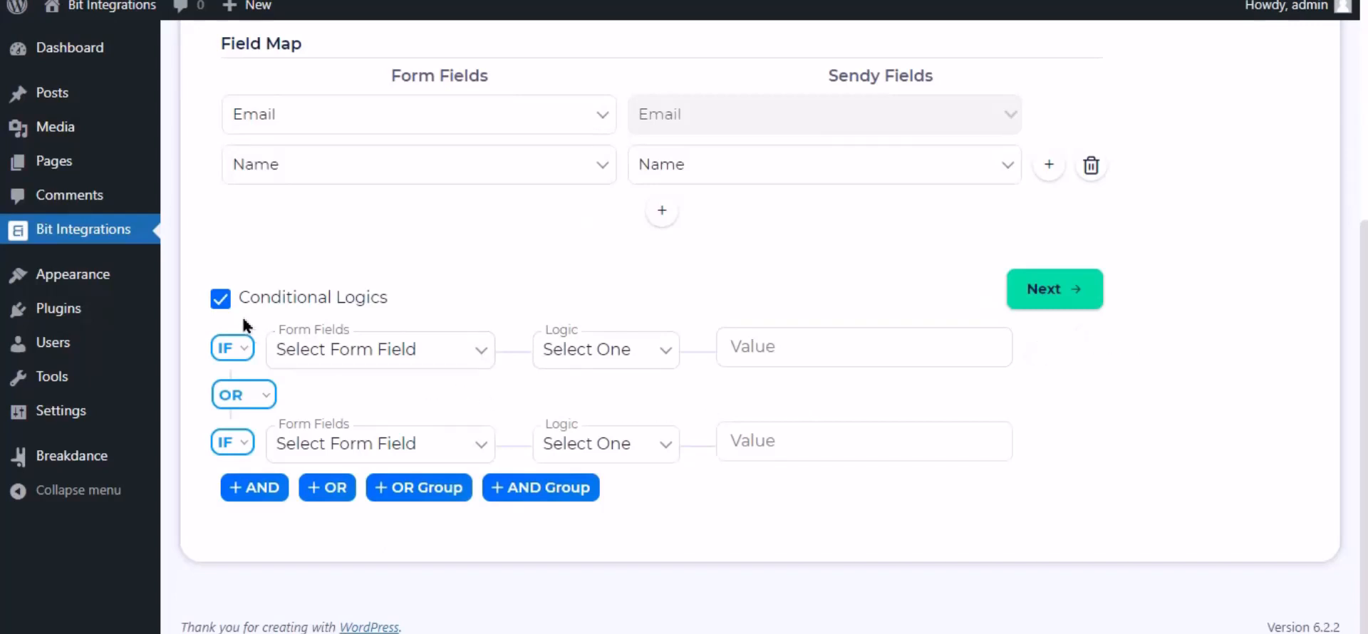
left_click(220, 296)
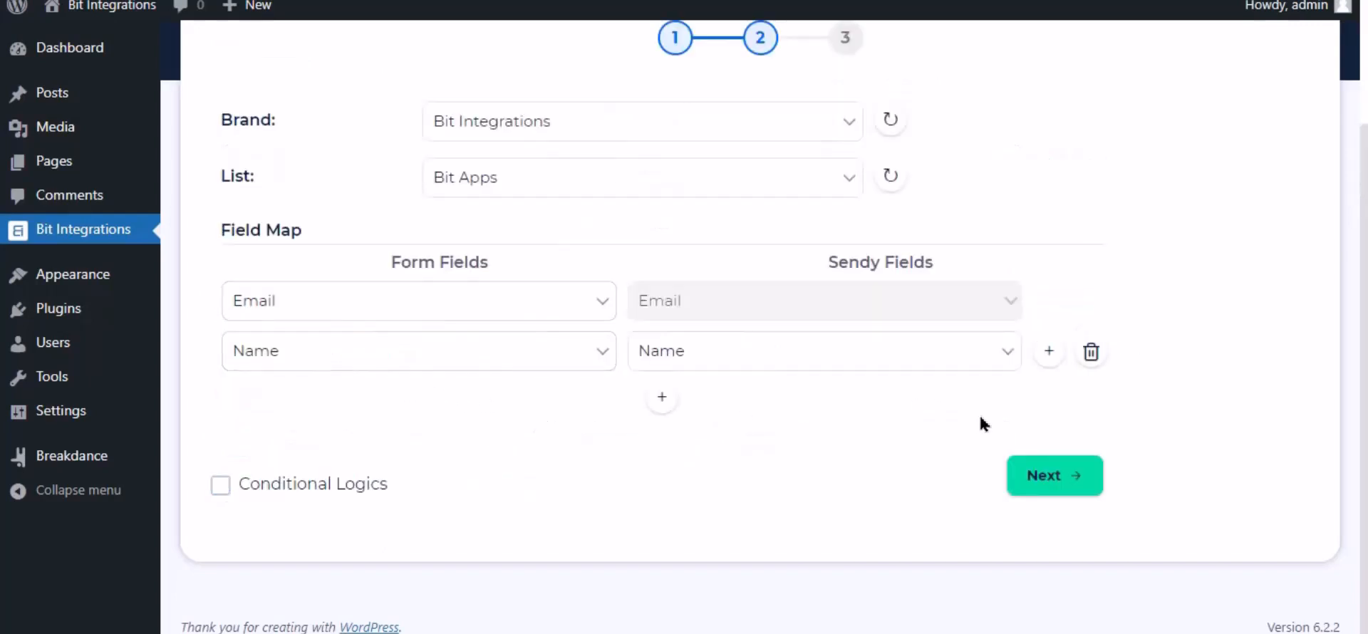
left_click(1054, 476)
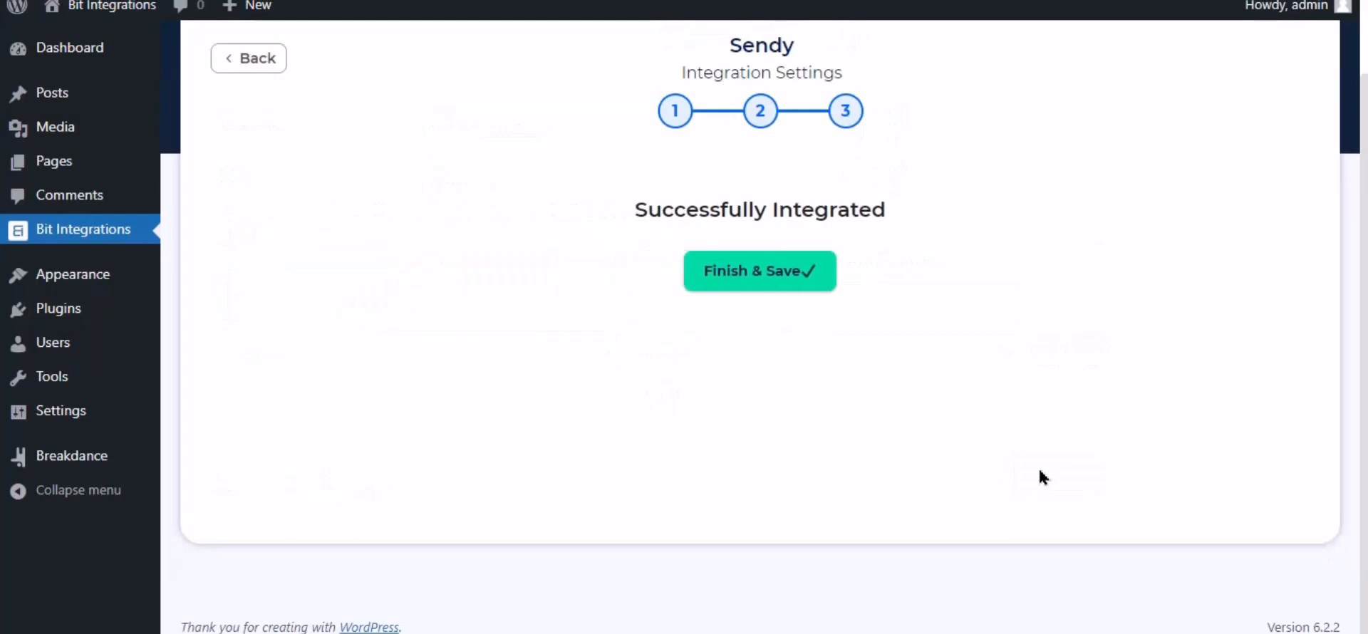
- Finish and save the Sendy integration, then return to the contact form page
left_click(758, 270)
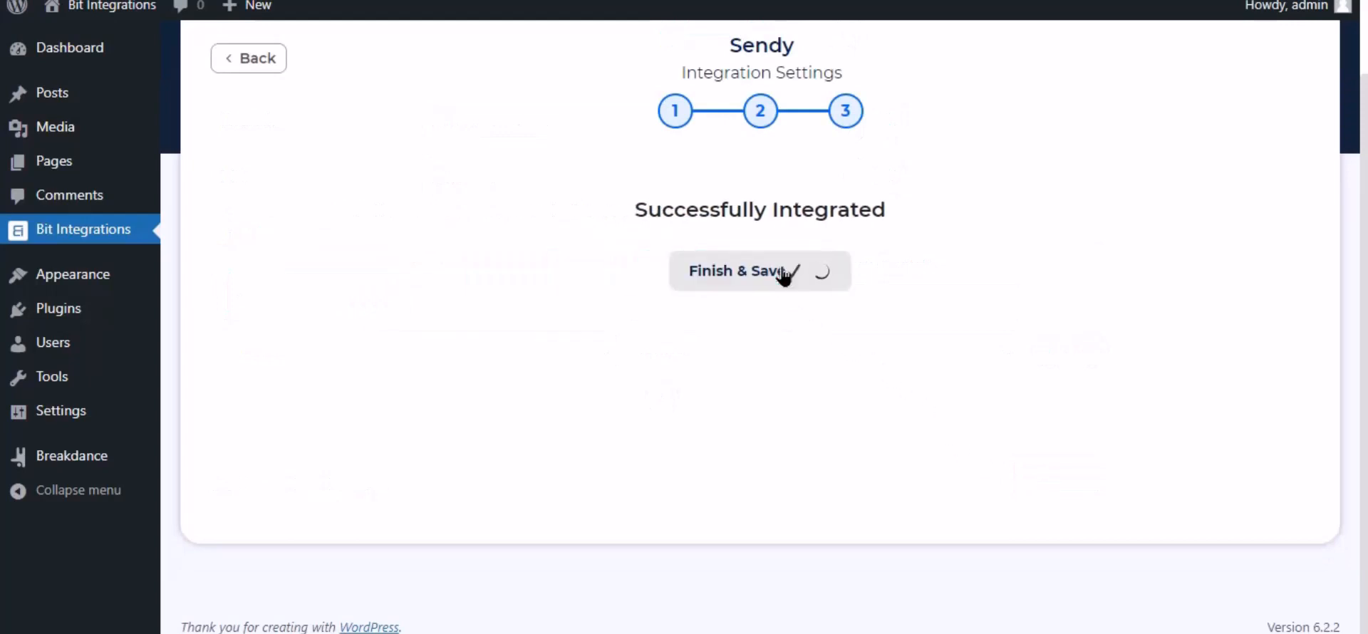
left_click(758, 271)
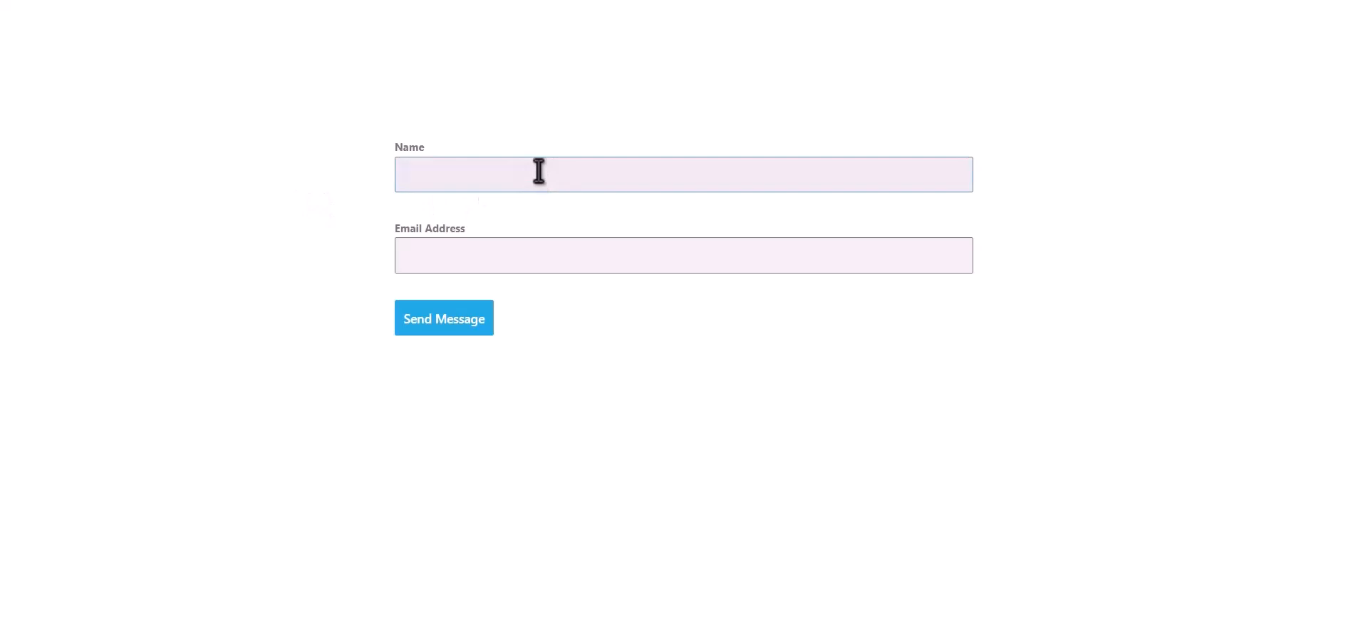
- Submit a test entry named Bit Integrations with the bitapps.pro support email, then switch to Sendy
type("Bit")
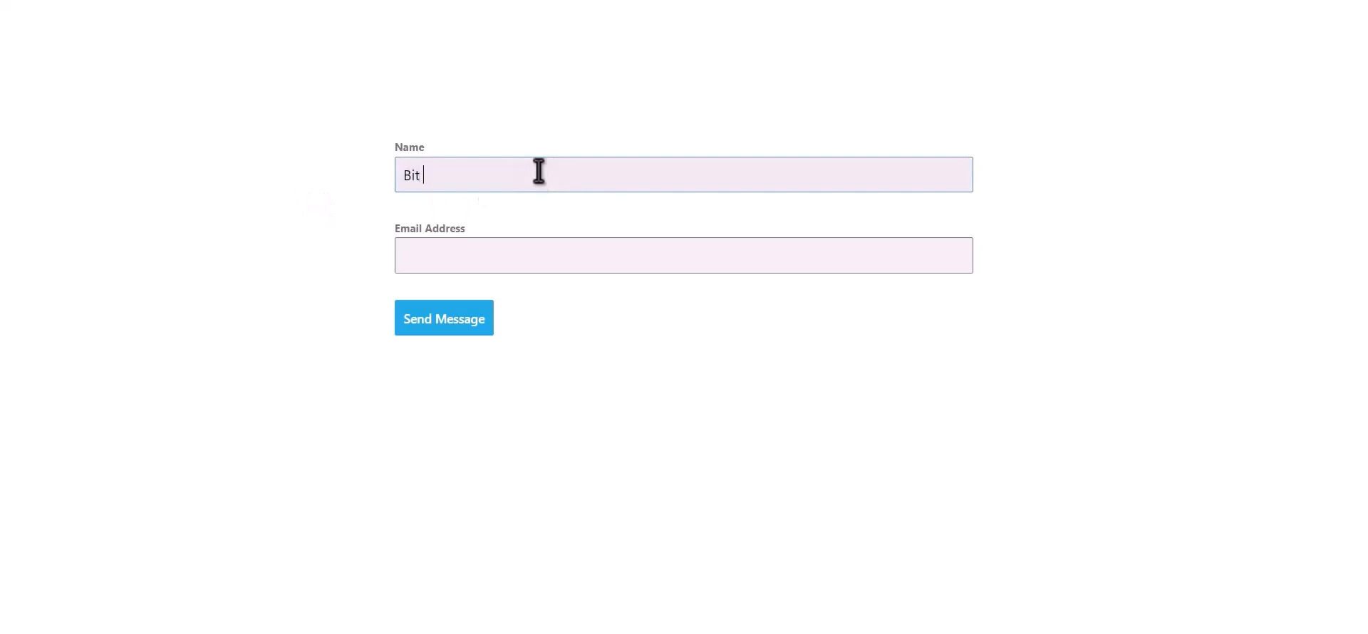
type("Integra")
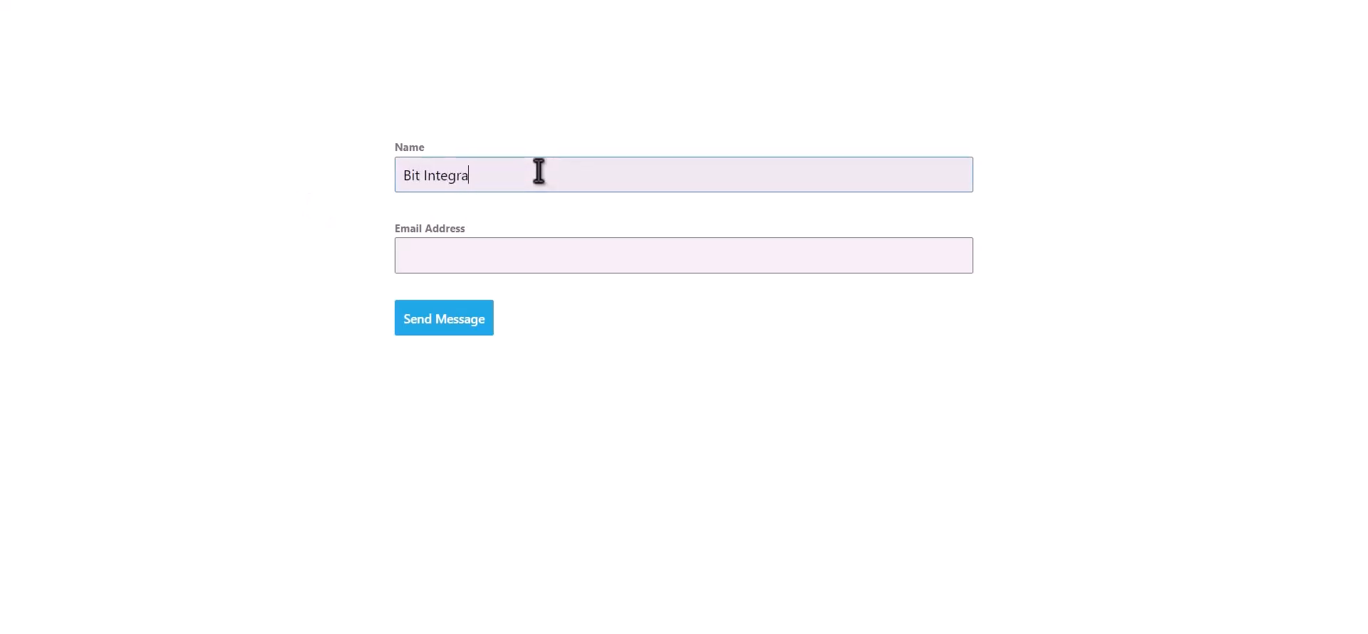
type("tions")
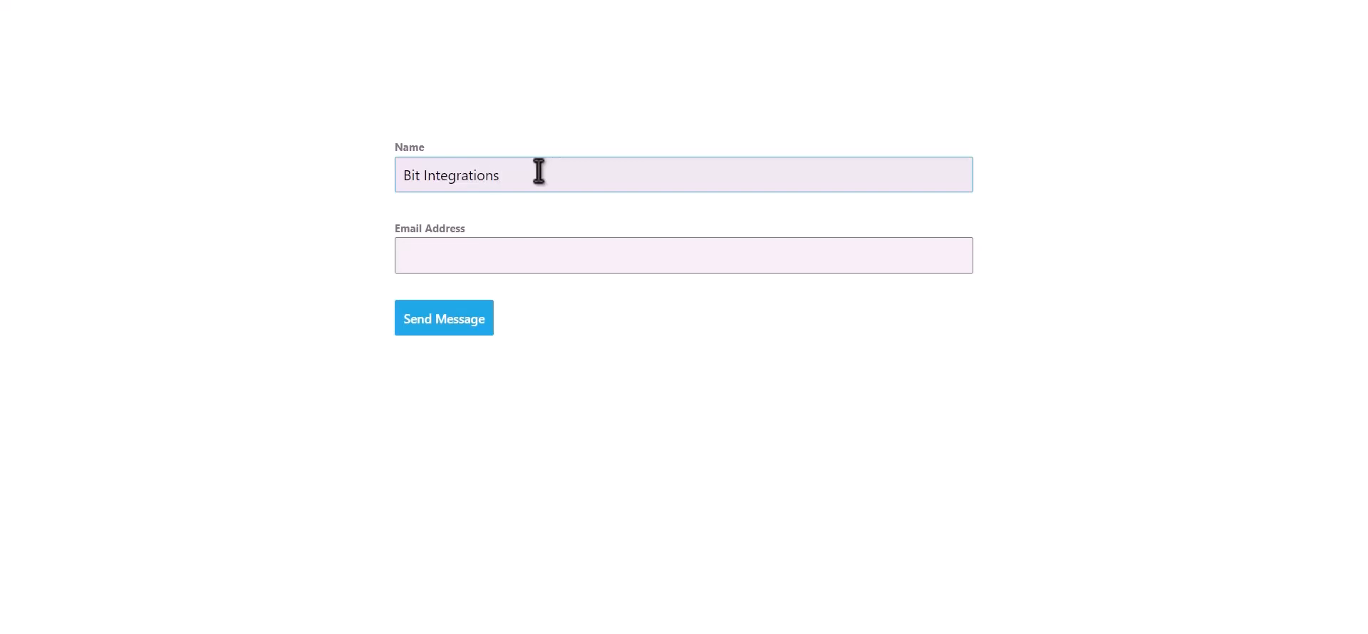
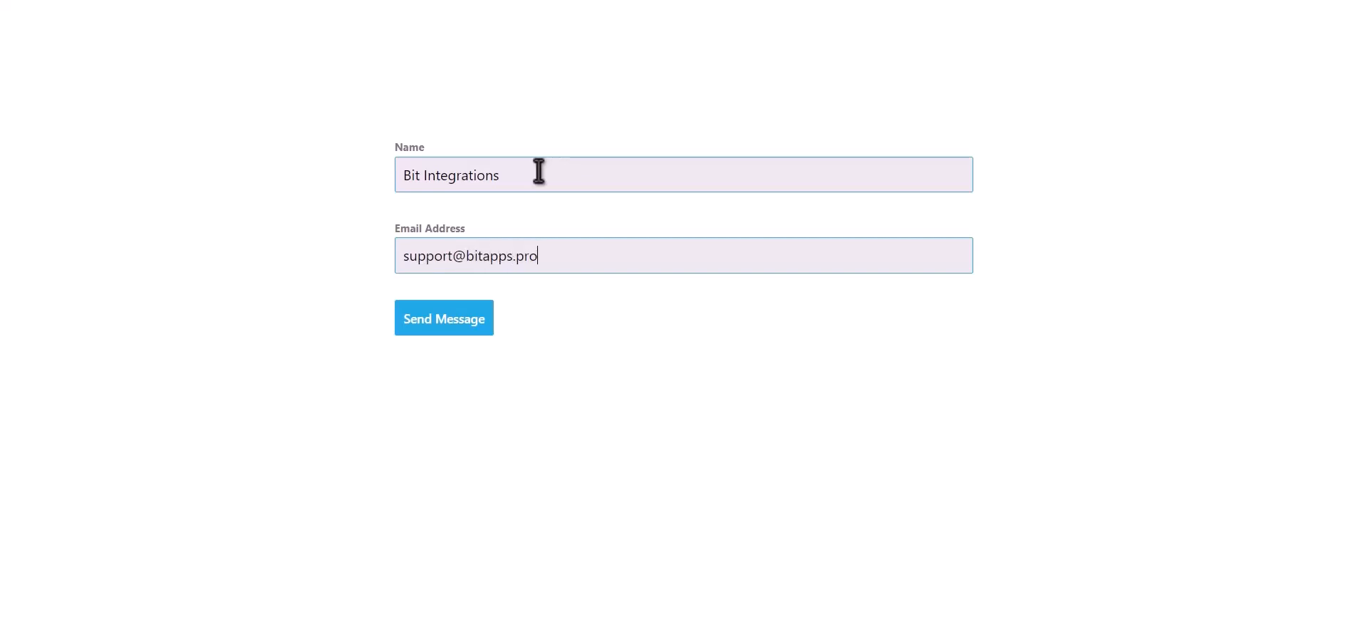
left_click(443, 318)
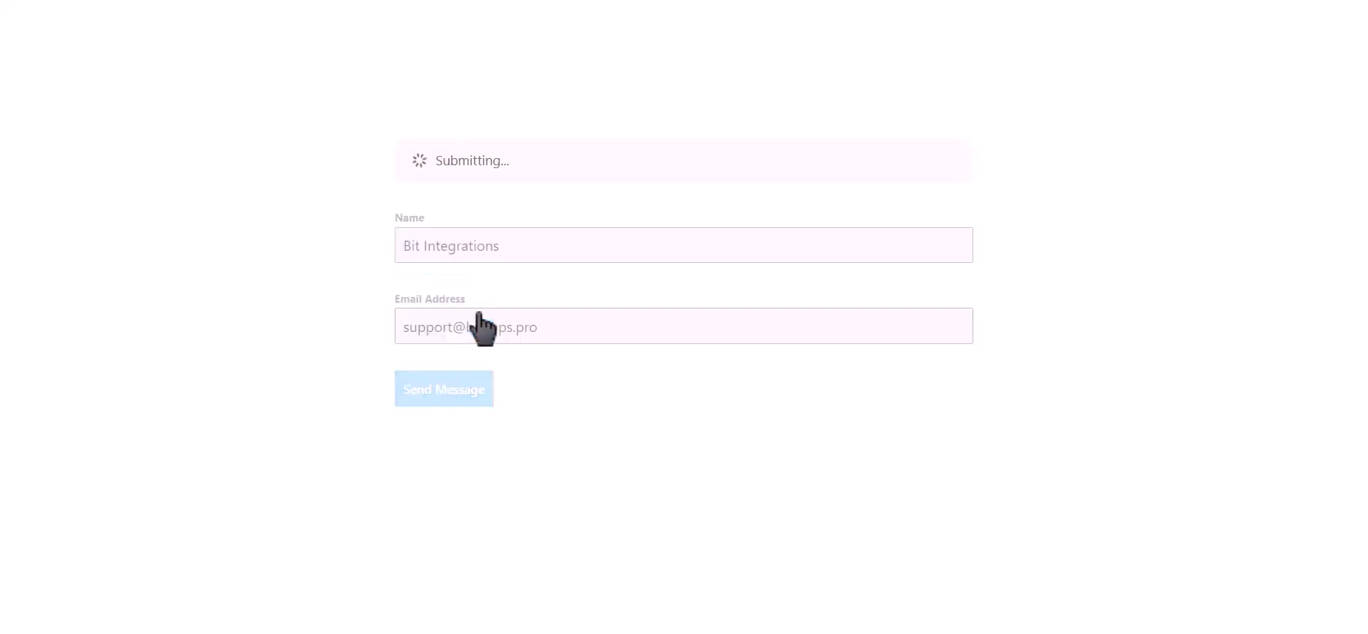
left_click(443, 389)
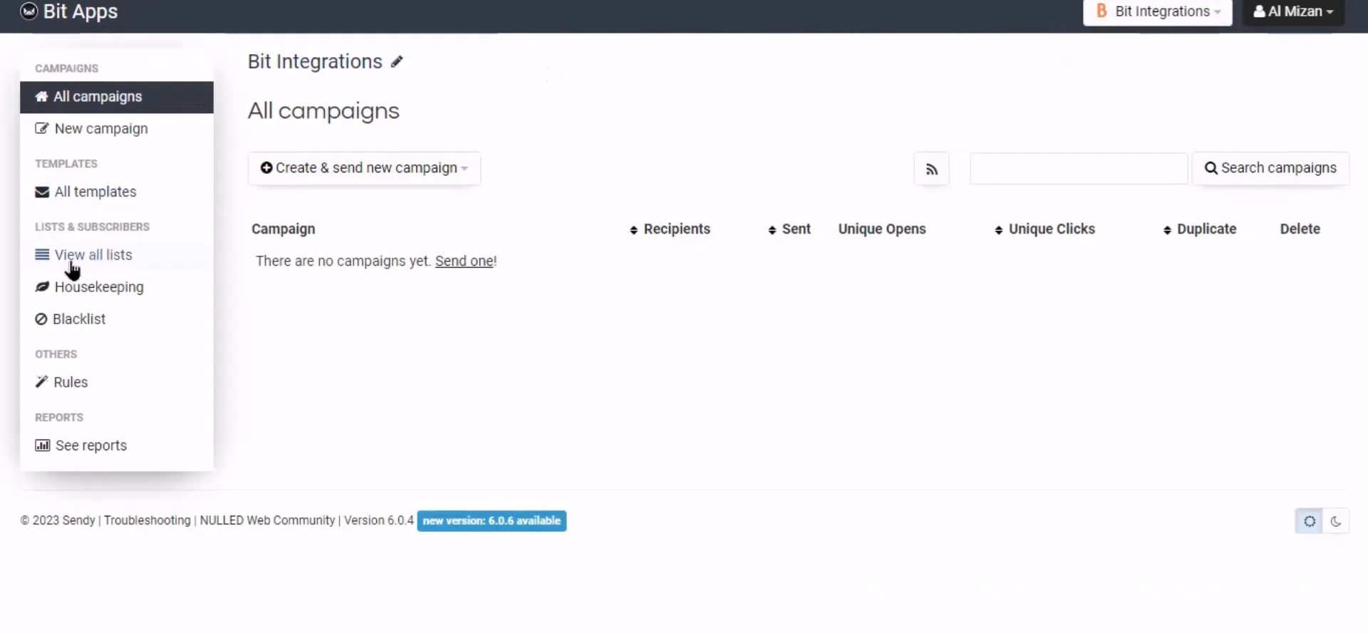
- Open the Bit Apps subscriber list to confirm Bit Integrations was added as subscribed
left_click(91, 255)
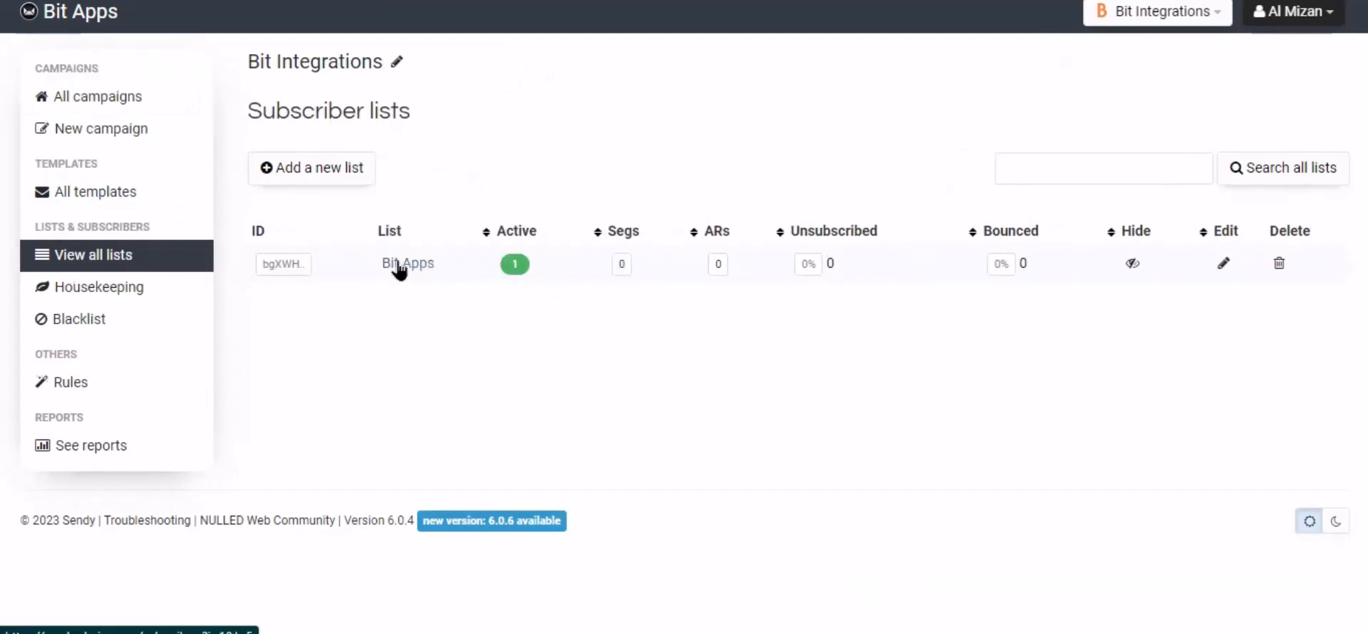
left_click(406, 262)
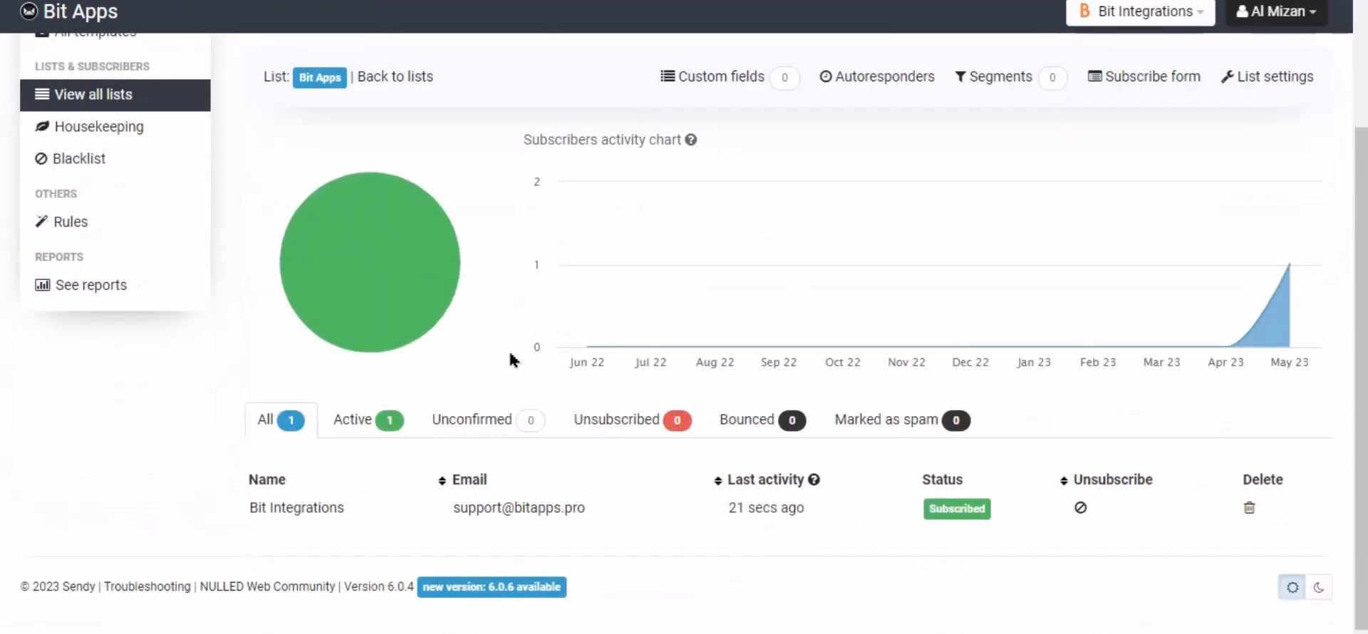
mouse_move(681, 531)
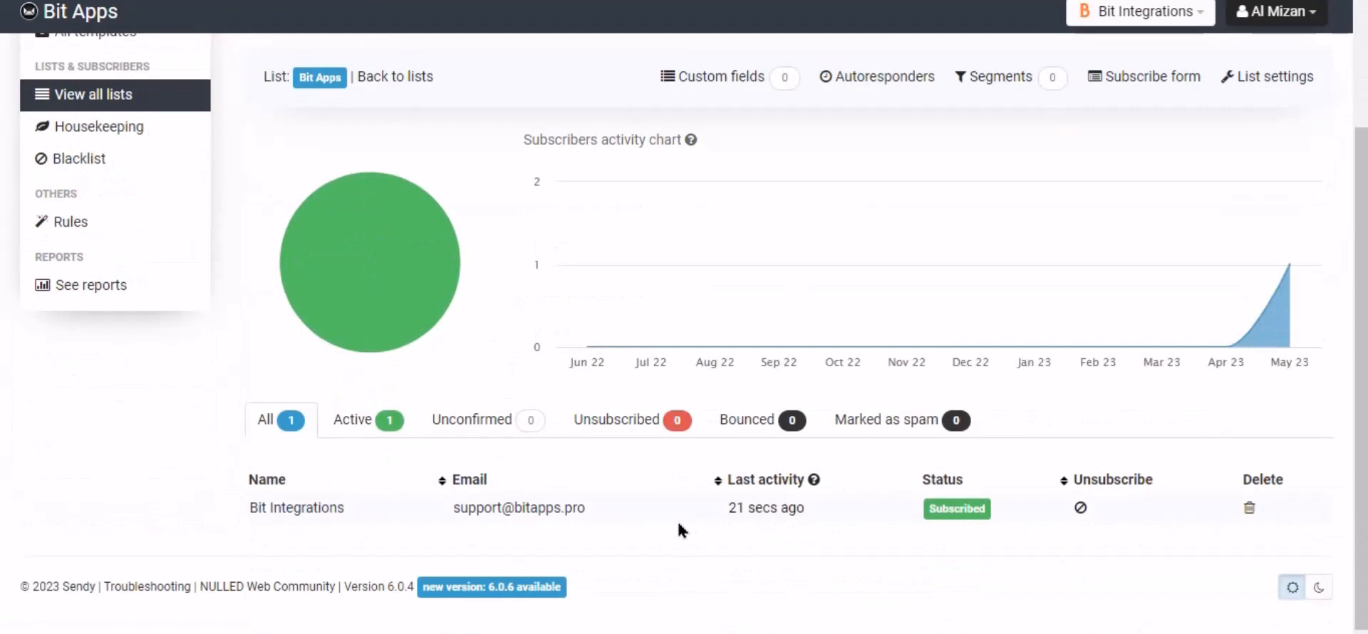